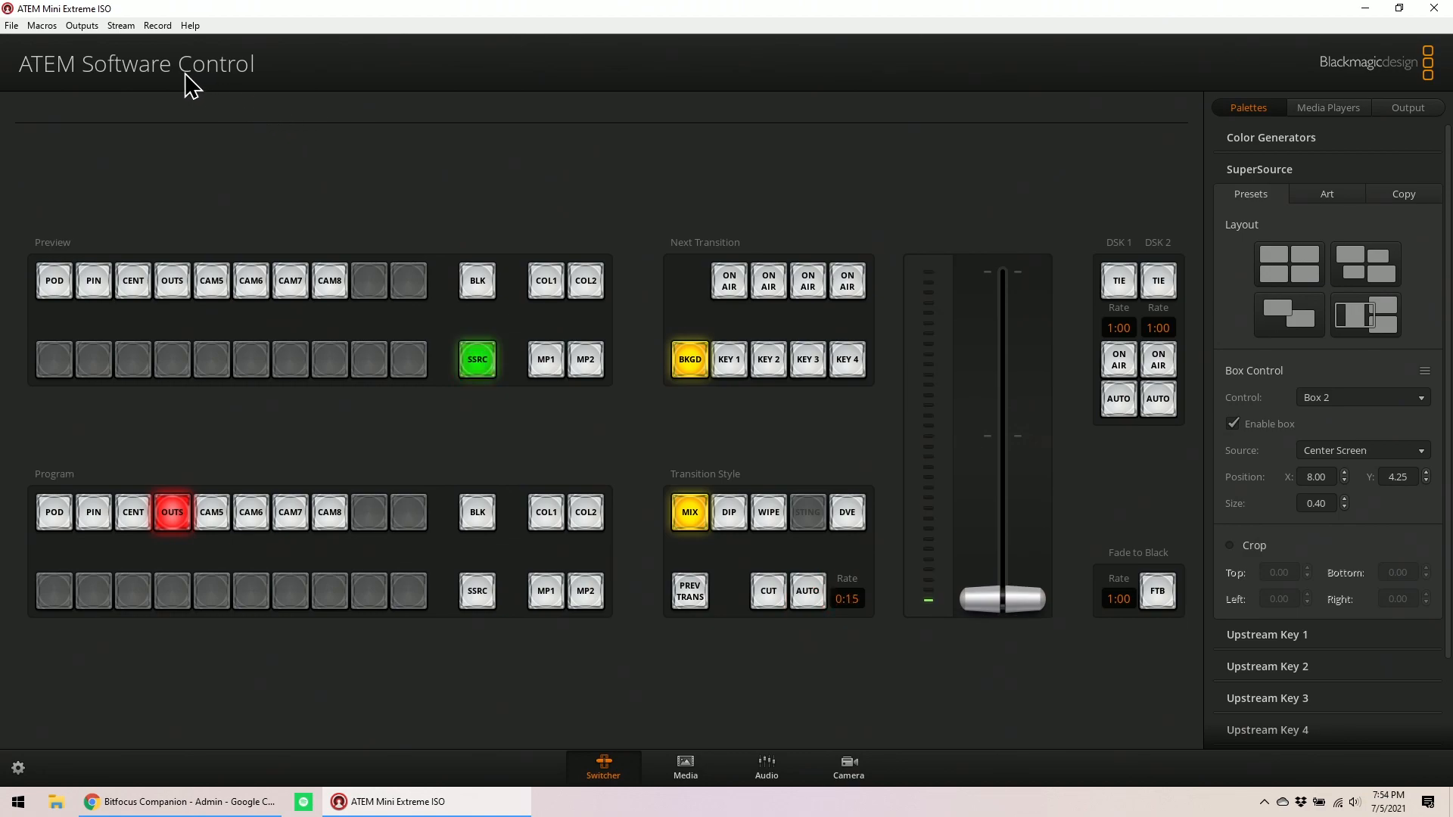
# Open the Macros window and drag it beside the SuperSource settings palette
pyautogui.click(42, 25)
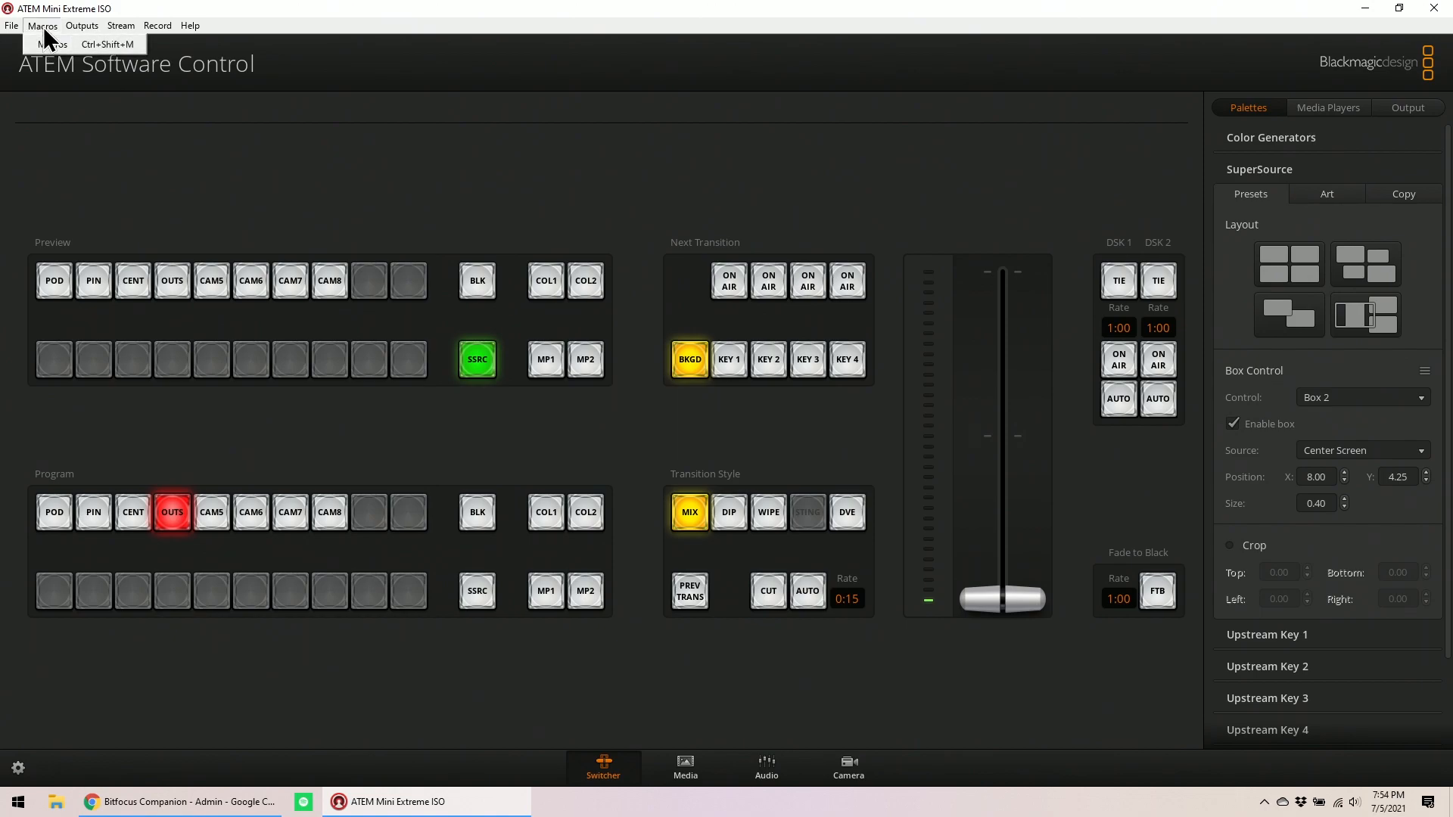
pyautogui.click(53, 44)
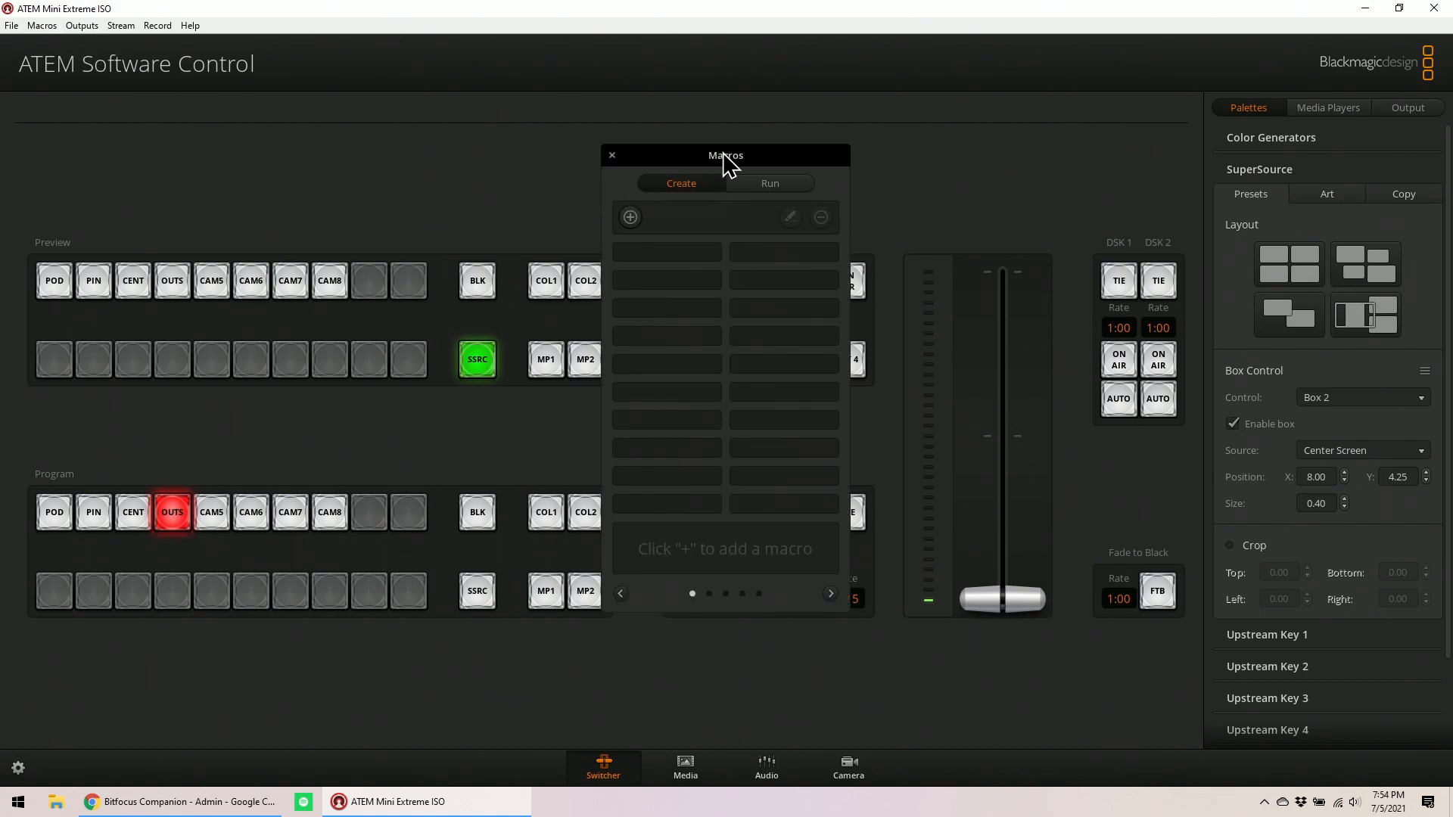
pyautogui.moveTo(725, 154); pyautogui.dragTo(1112, 86)
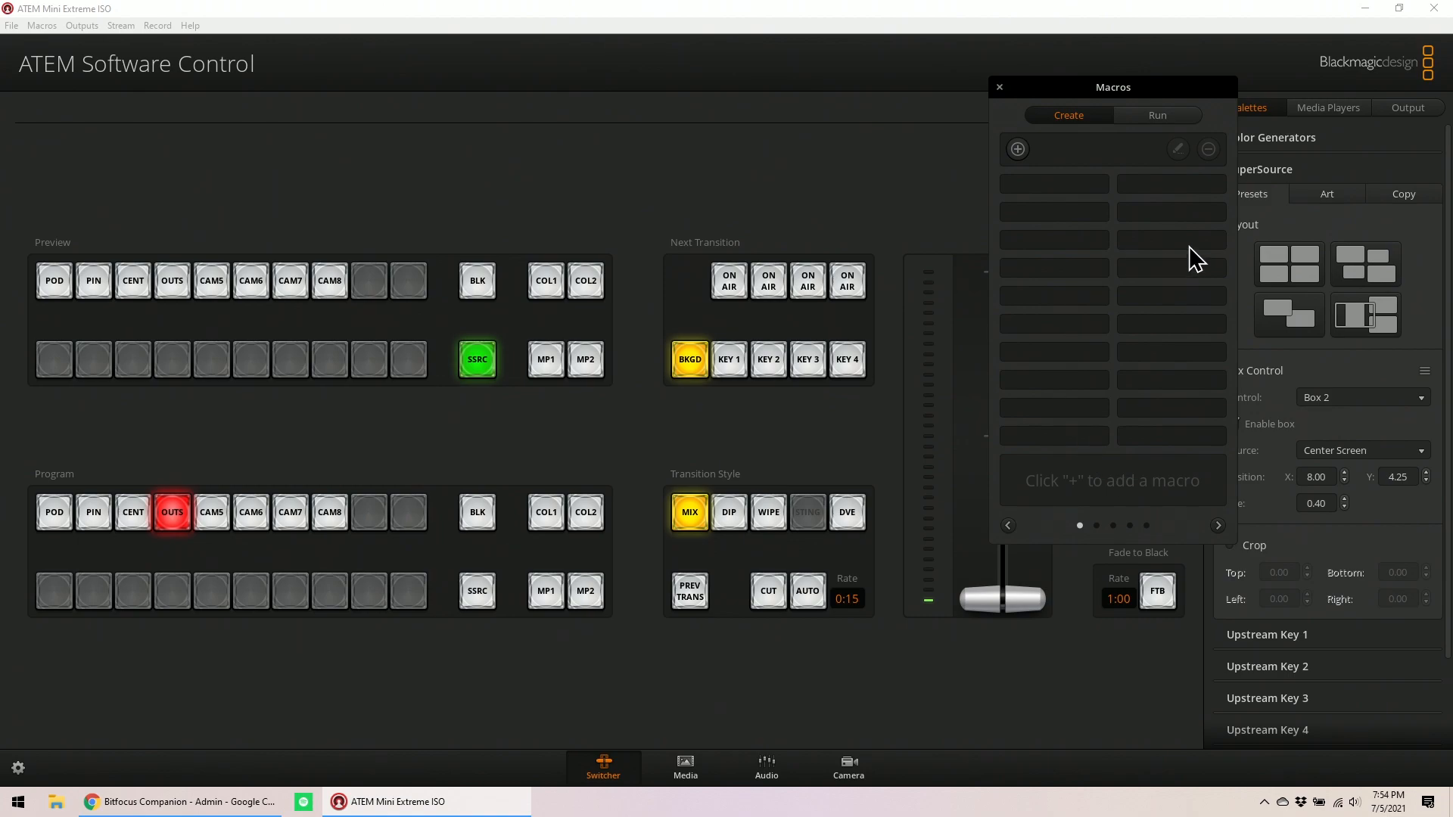
pyautogui.moveTo(1164, 446)
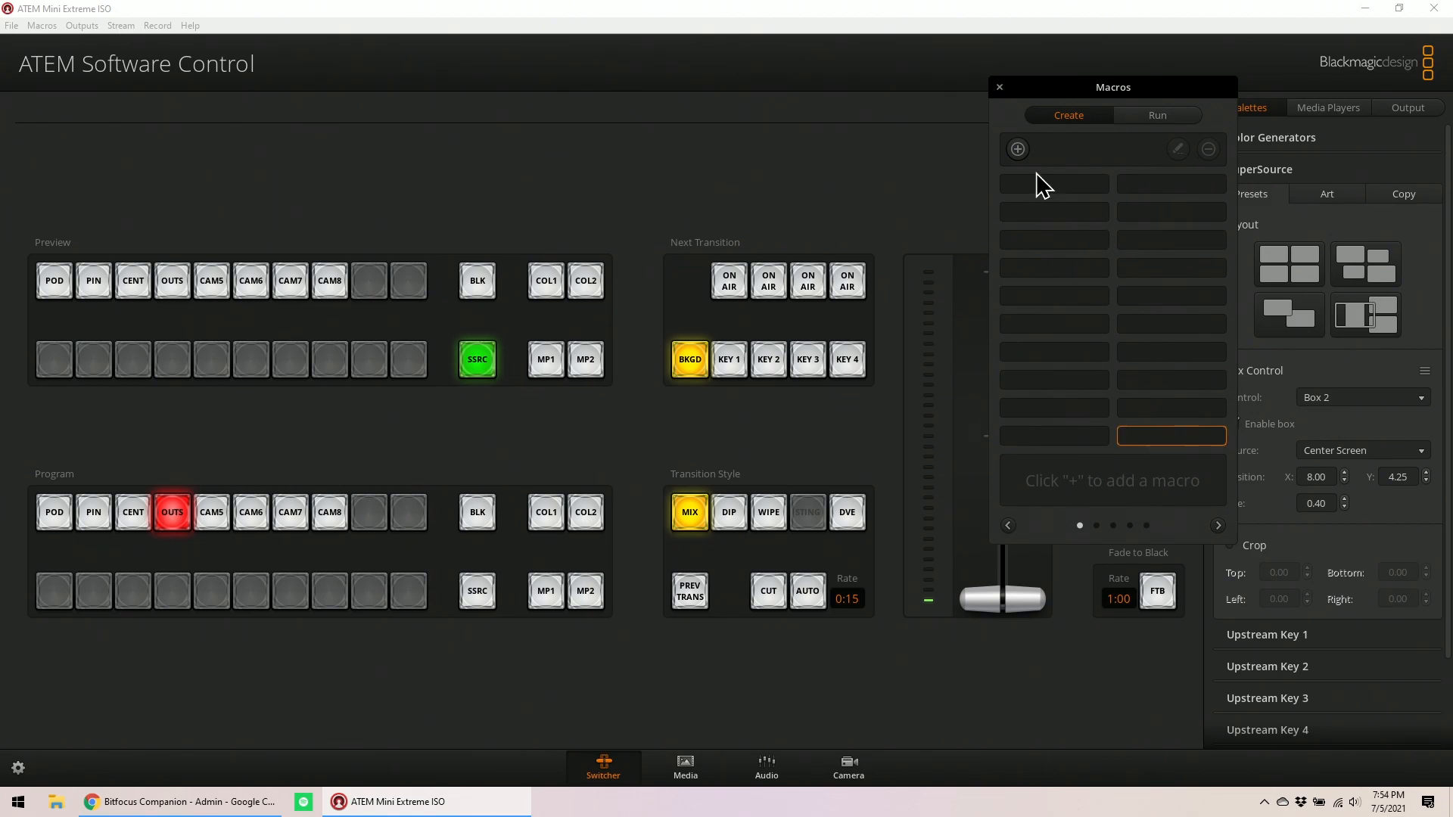
# Create a new macro named 'Clear' and start recording it
pyautogui.click(1016, 149)
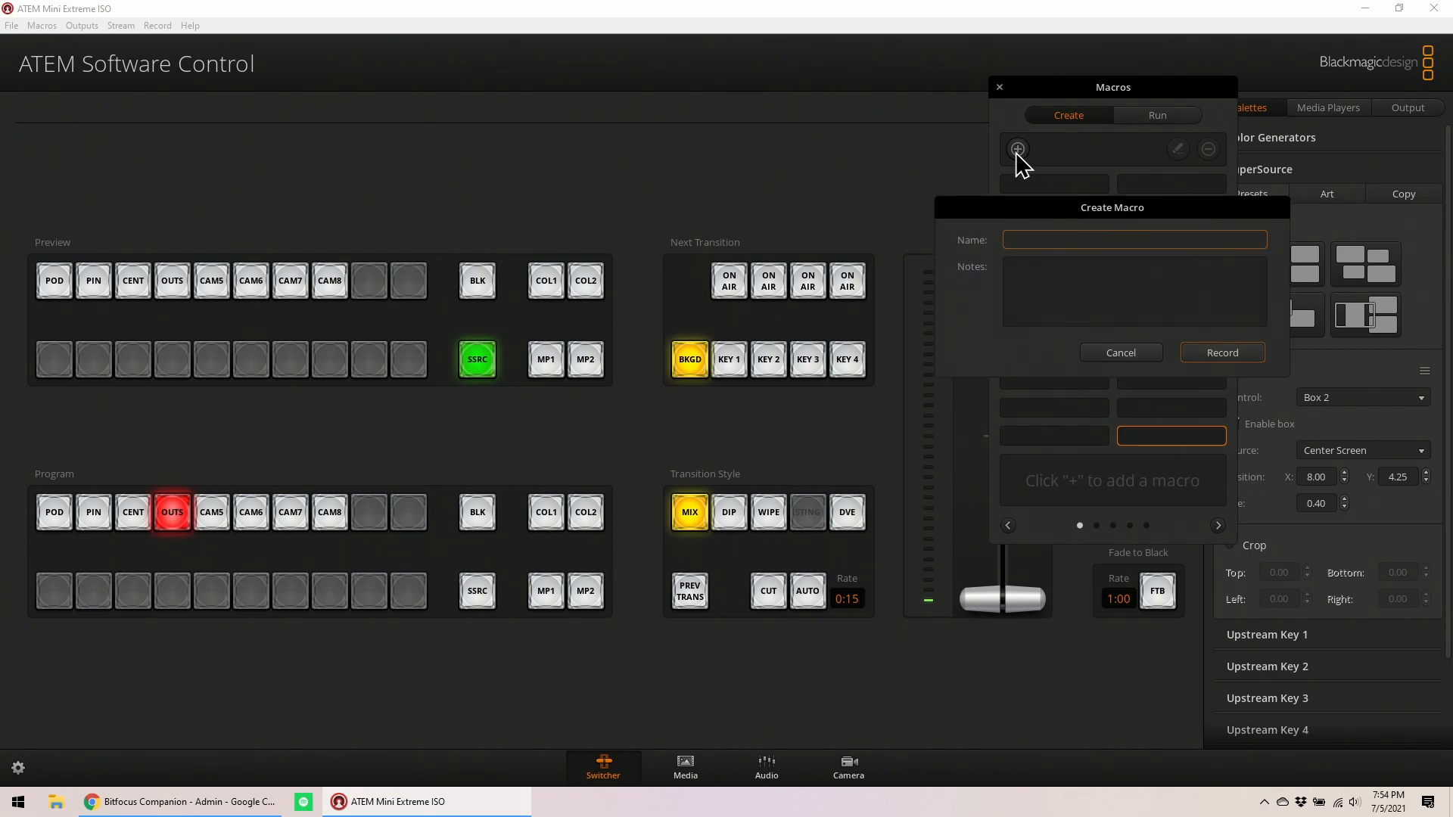
pyautogui.write('Clear')
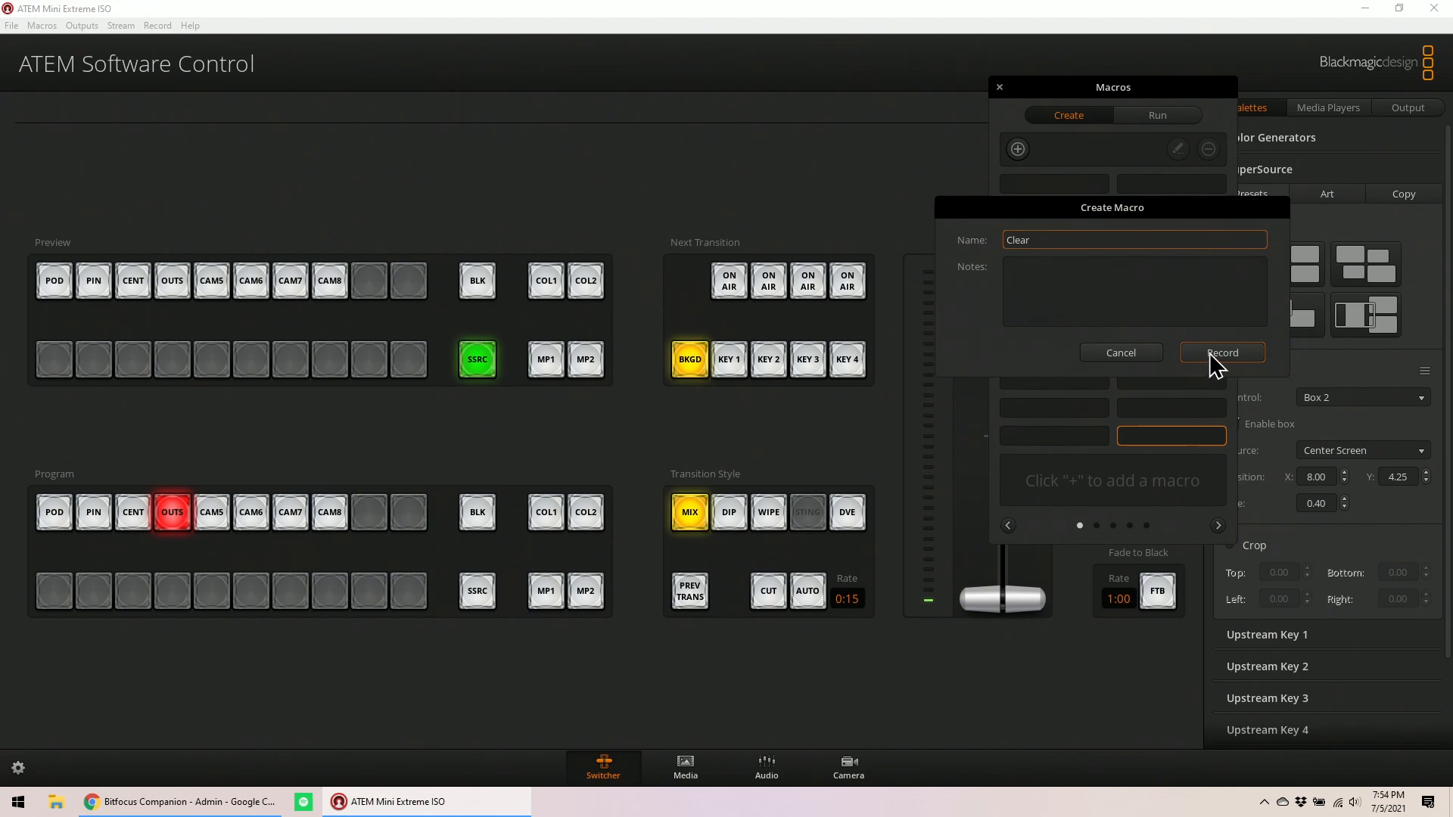
pyautogui.click(1222, 352)
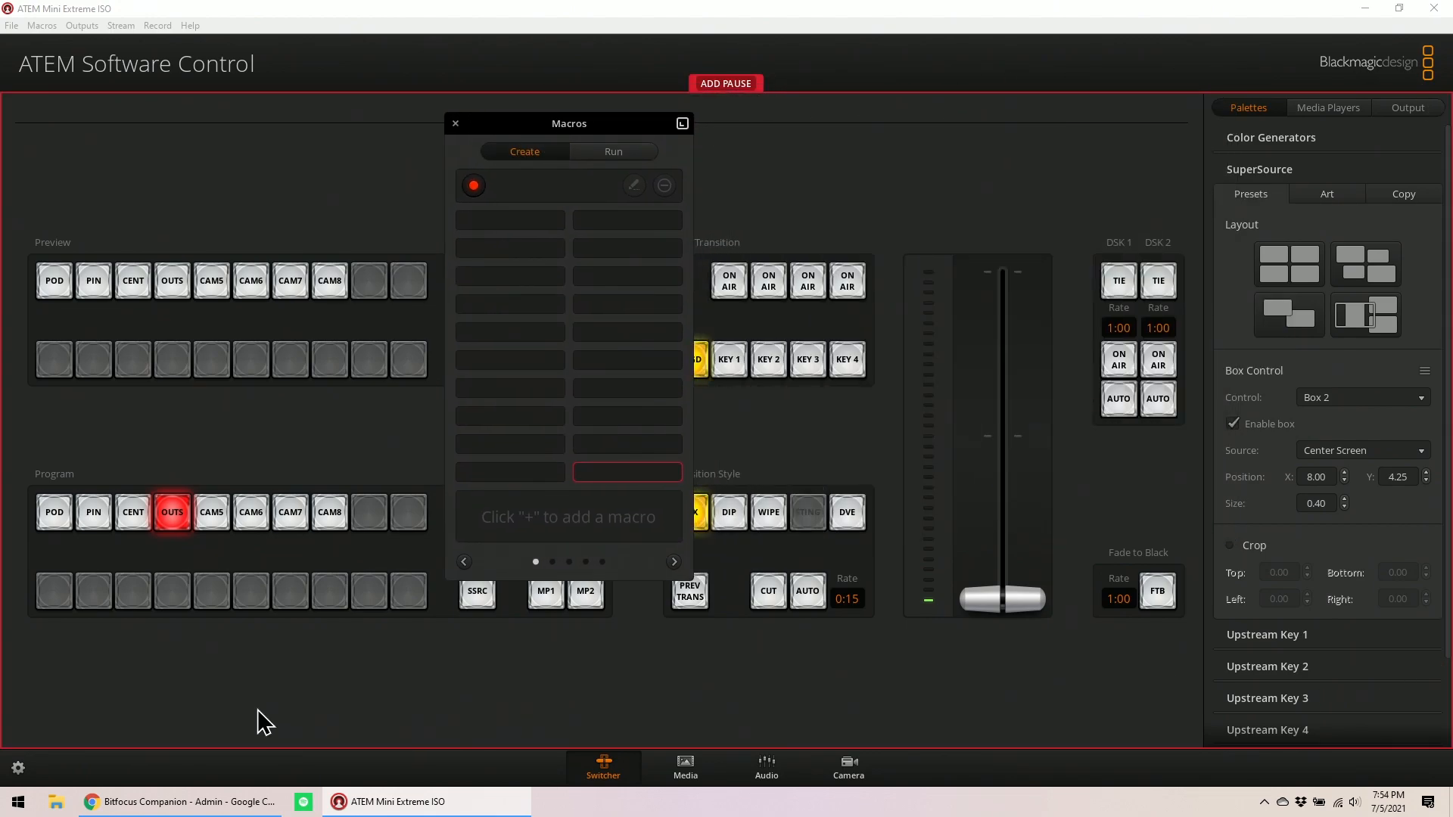
pyautogui.moveTo(1418, 406)
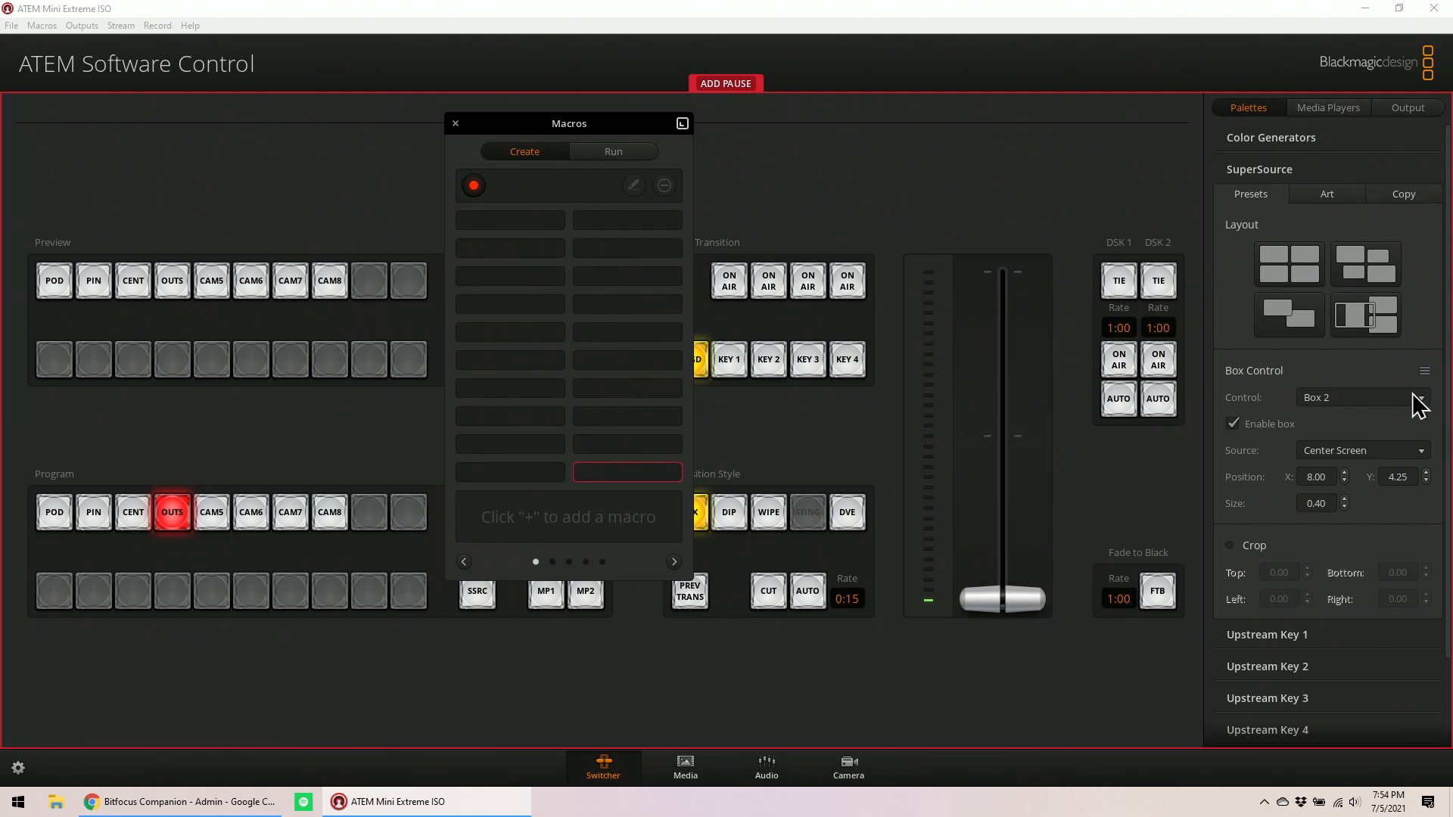
# Set SuperSource Box 1 and Box 2 sources to Black
pyautogui.click(1358, 396)
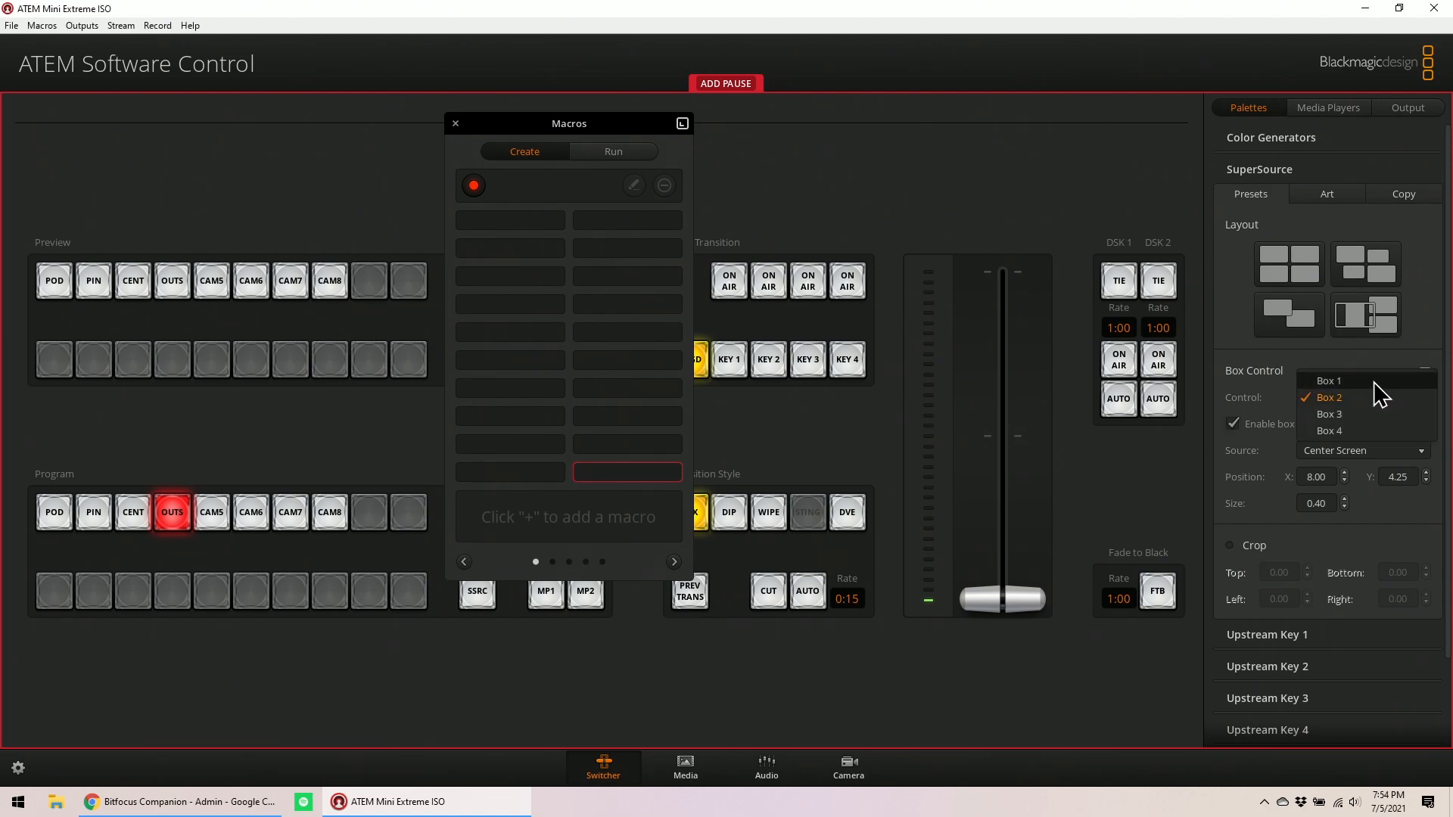
pyautogui.click(1329, 381)
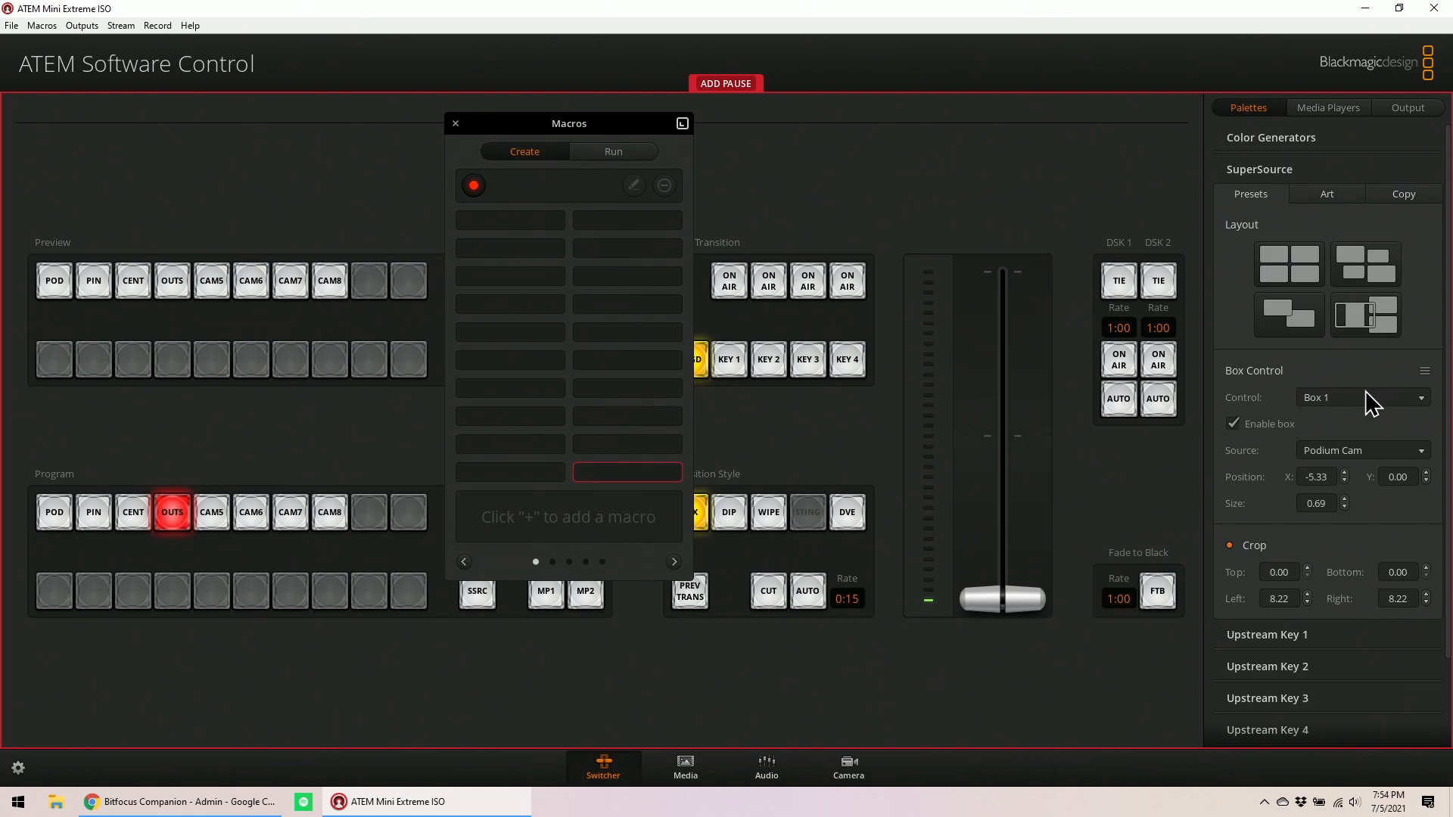
pyautogui.click(1361, 450)
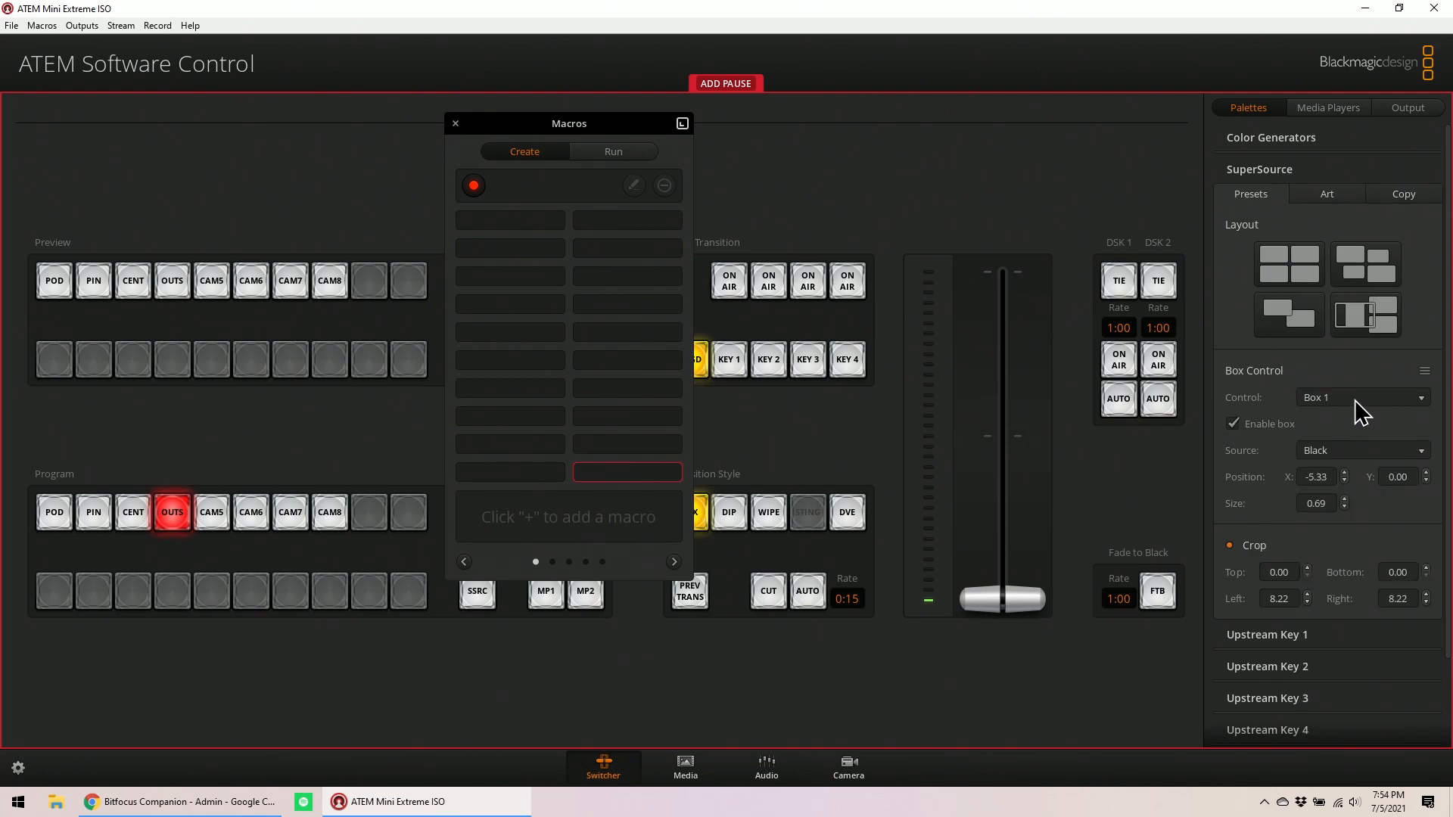
pyautogui.click(1363, 450)
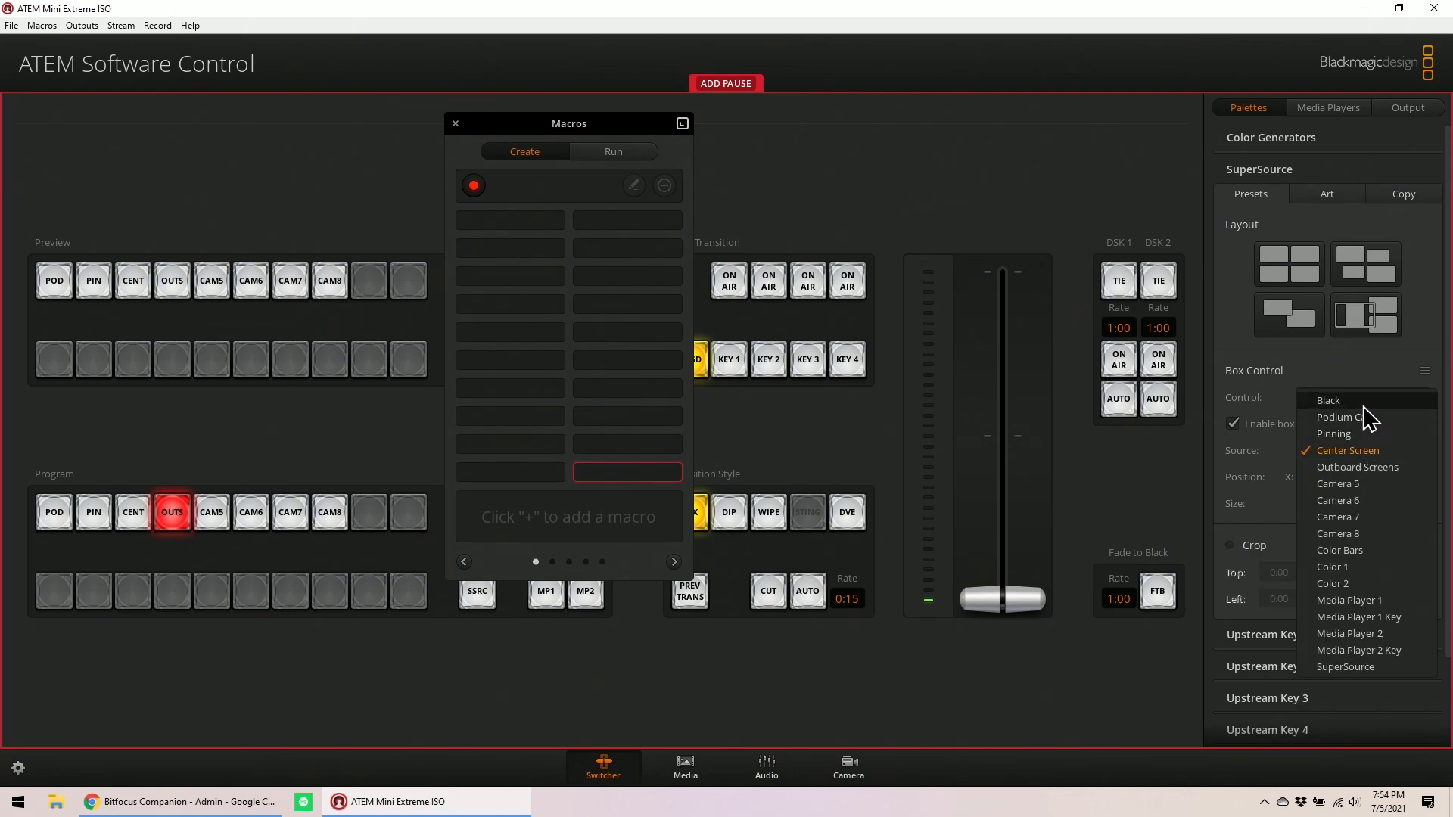
pyautogui.click(1362, 397)
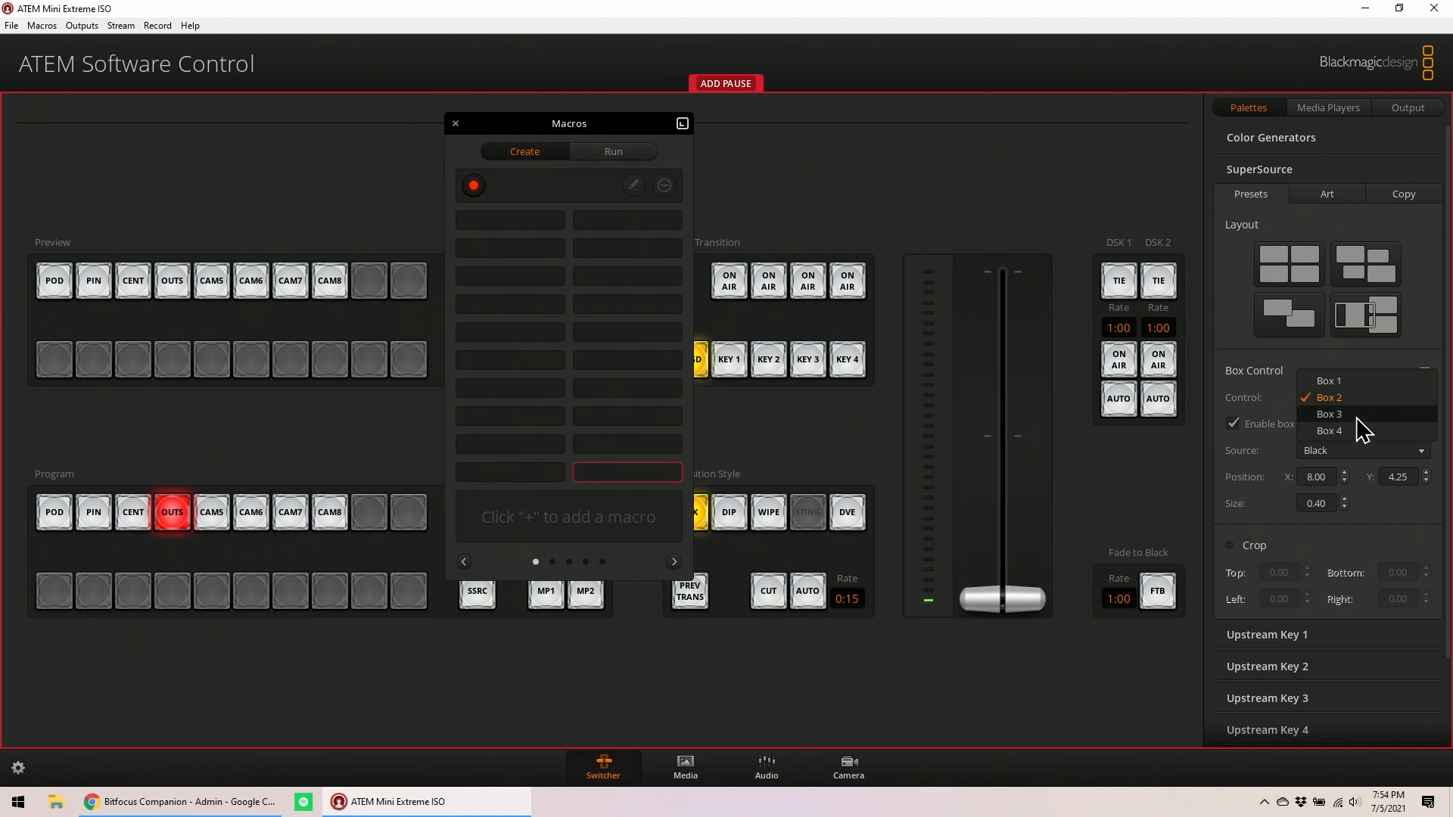
# Set Box 3 and Box 4 sources to Black and apply a preset box layout
pyautogui.click(1330, 413)
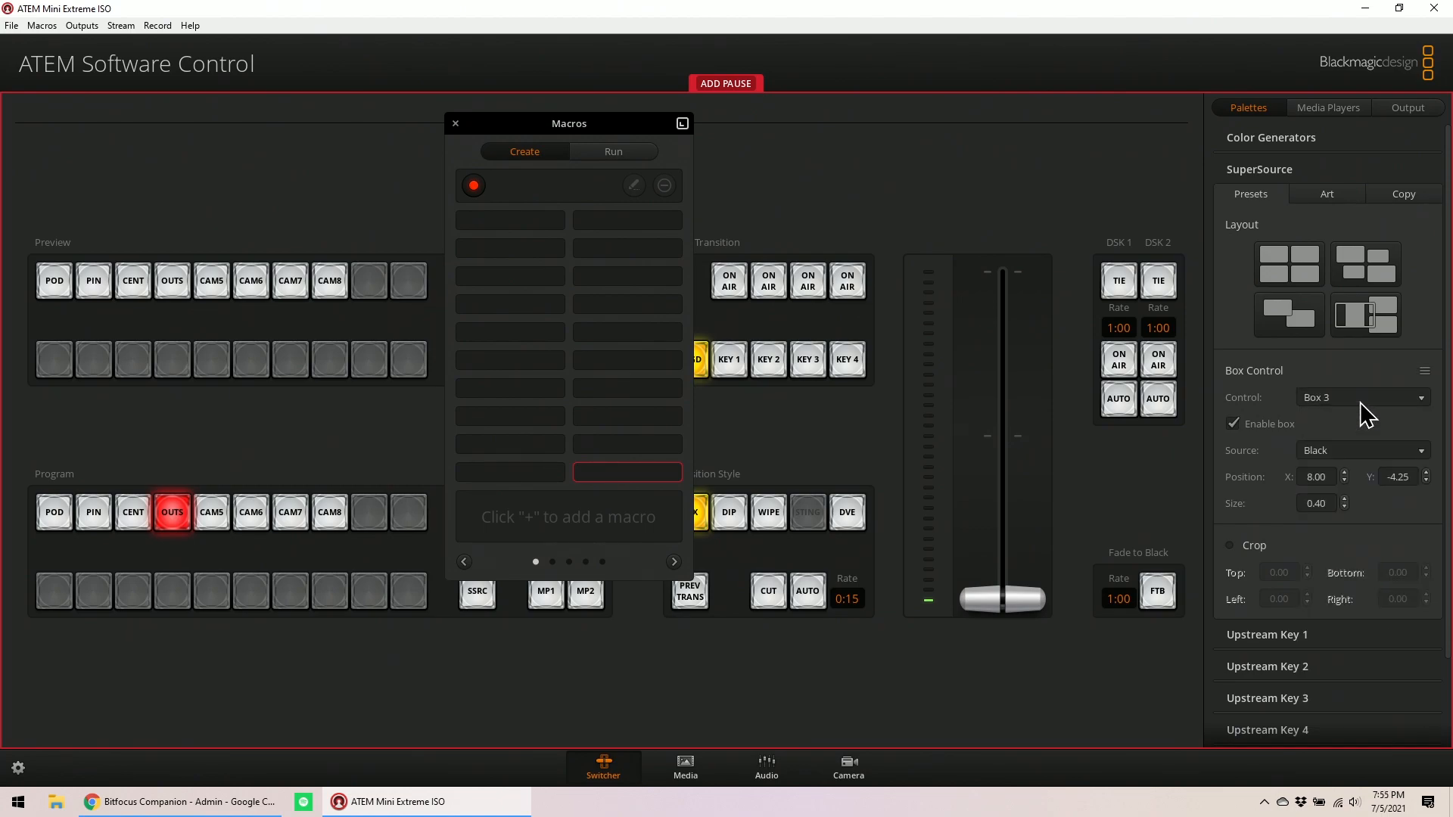
pyautogui.click(1362, 396)
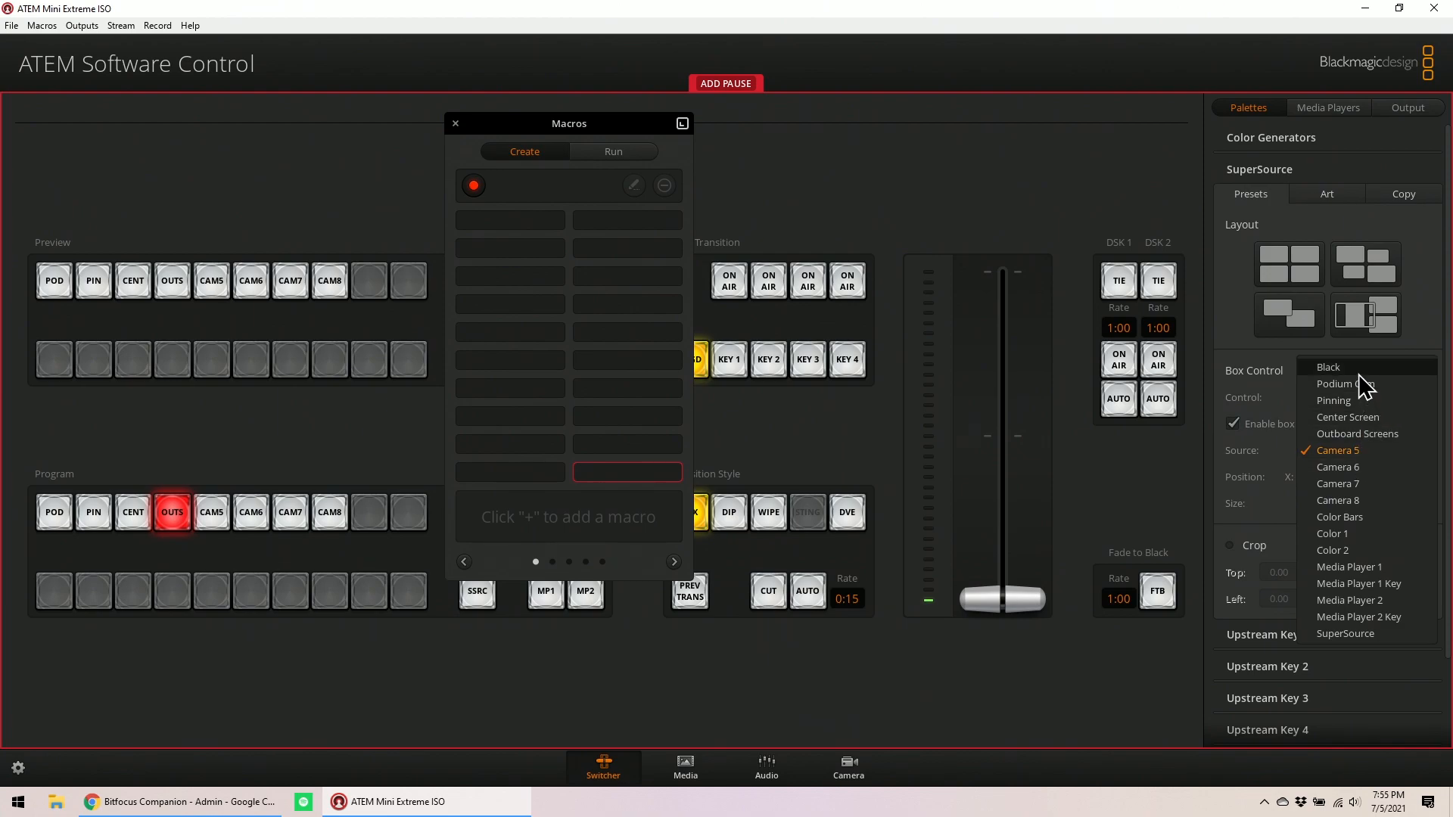
pyautogui.click(1329, 366)
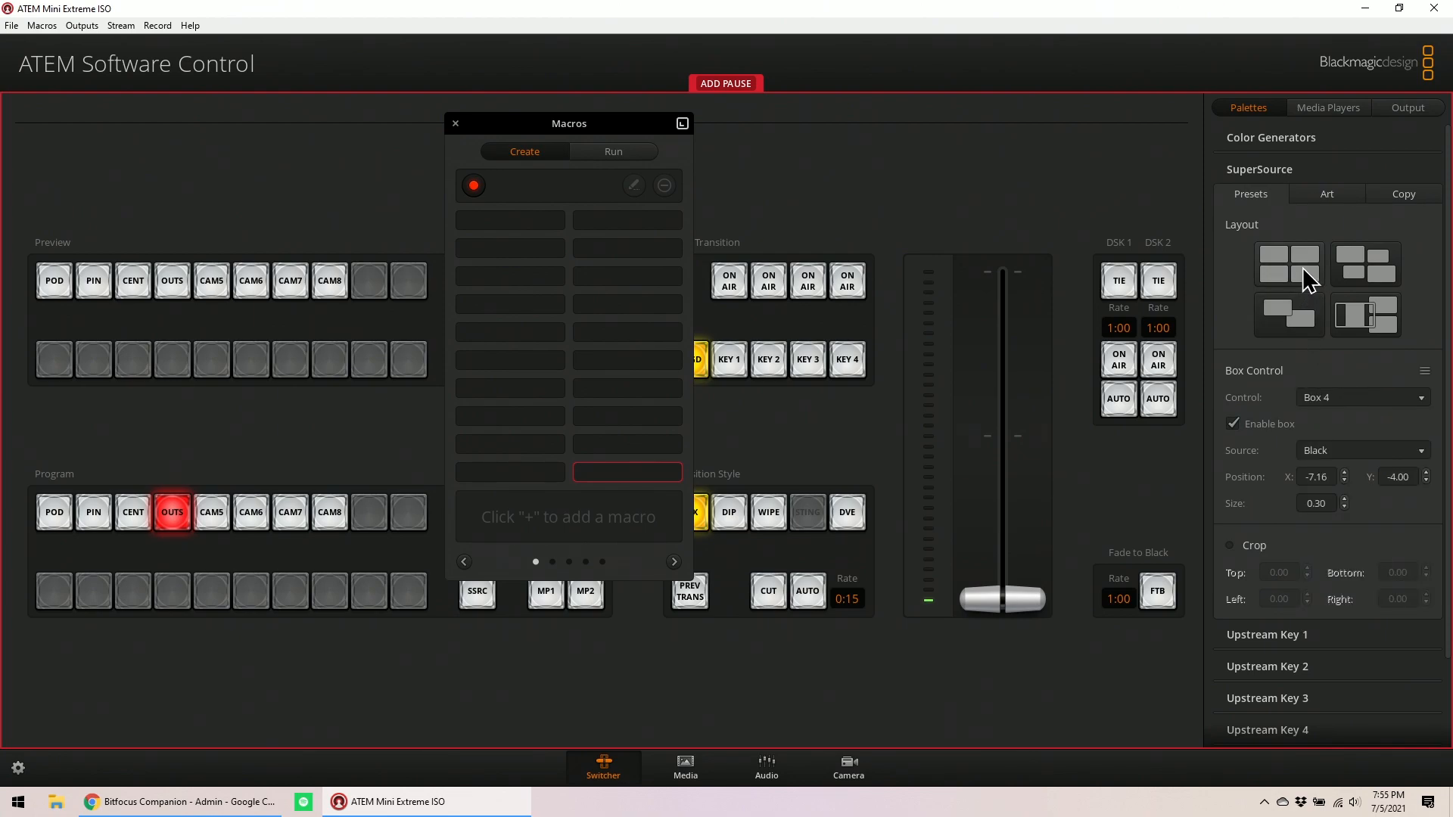
pyautogui.click(1288, 263)
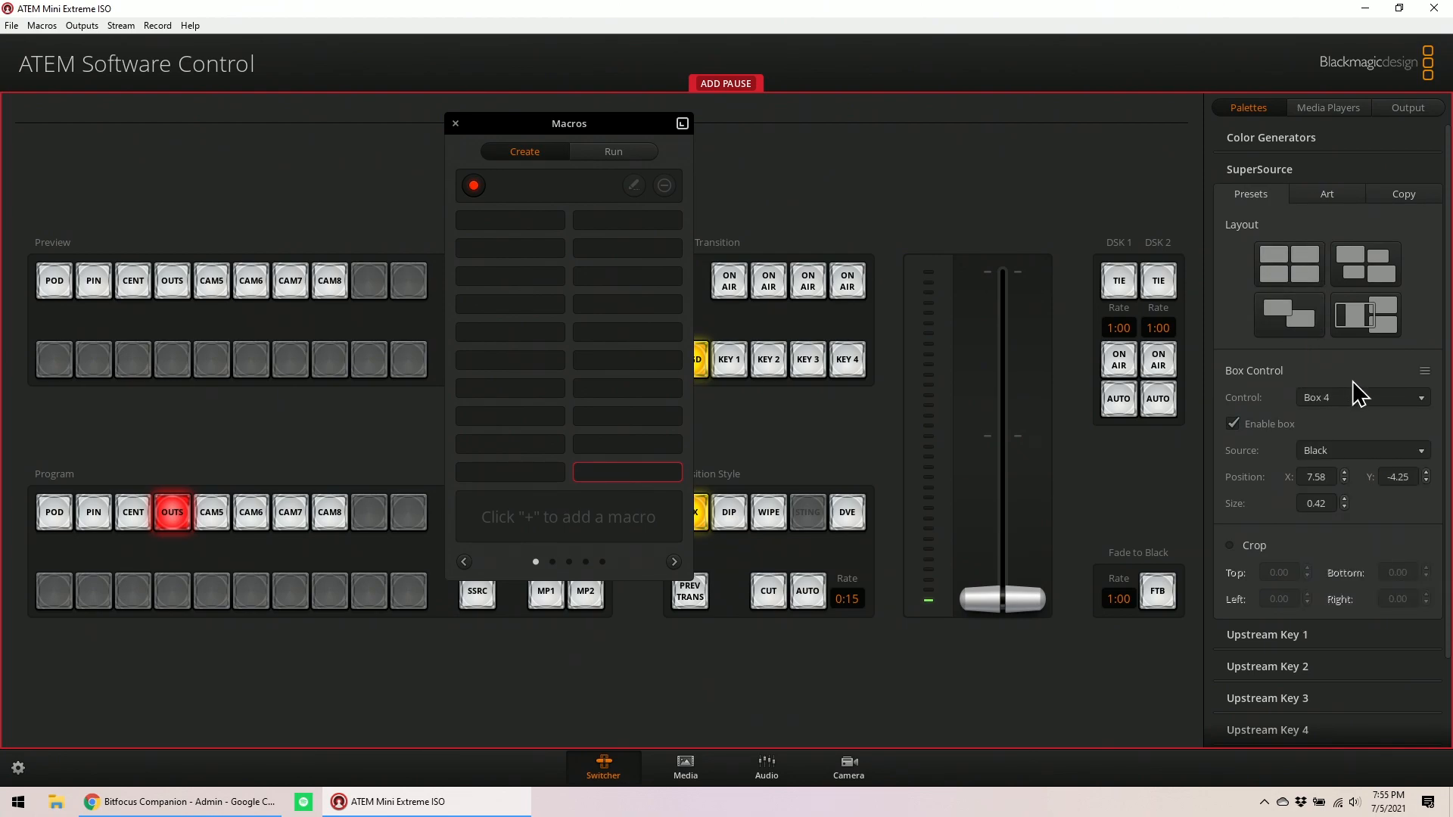
pyautogui.moveTo(1062, 377)
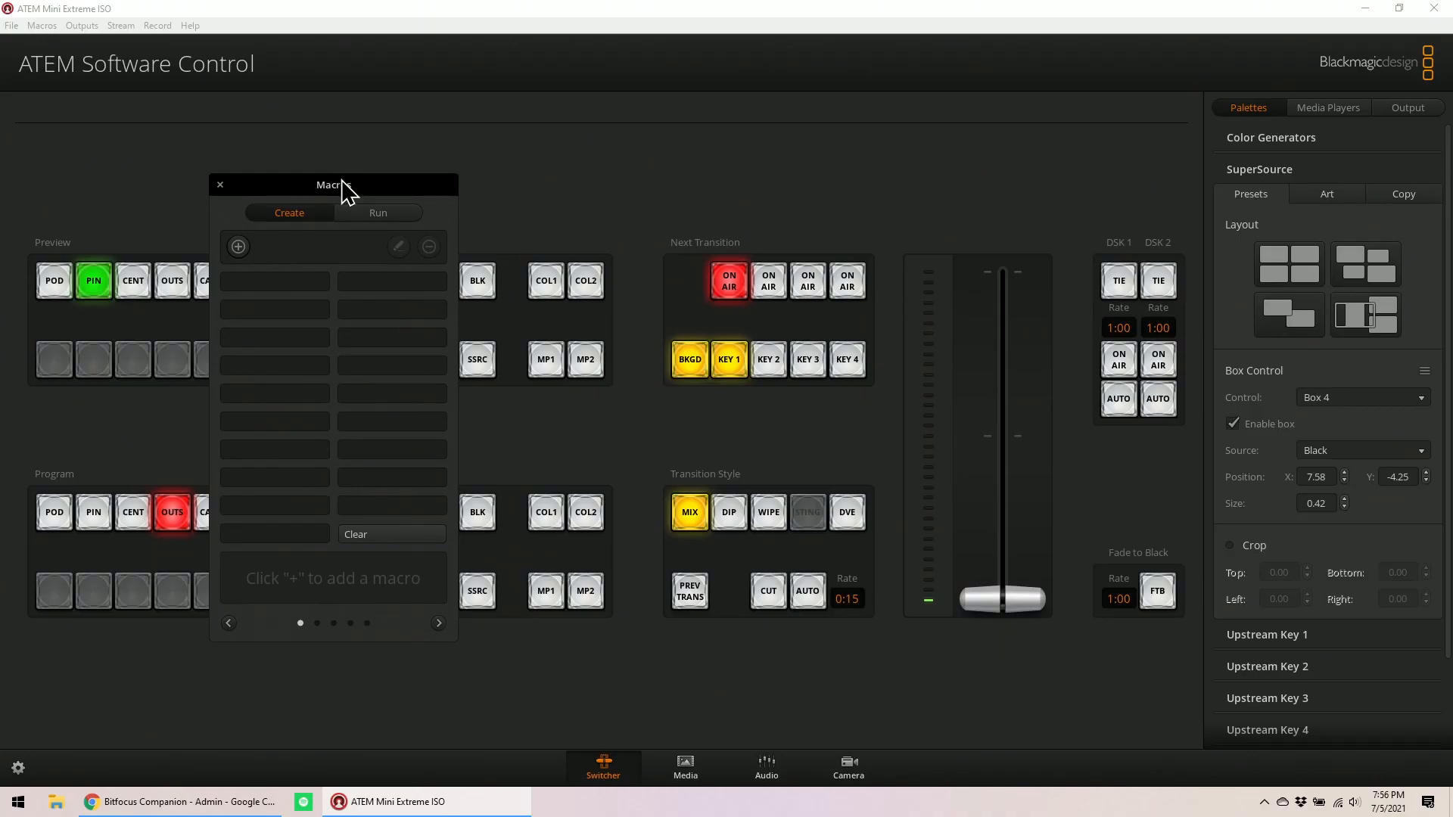
pyautogui.moveTo(128, 125)
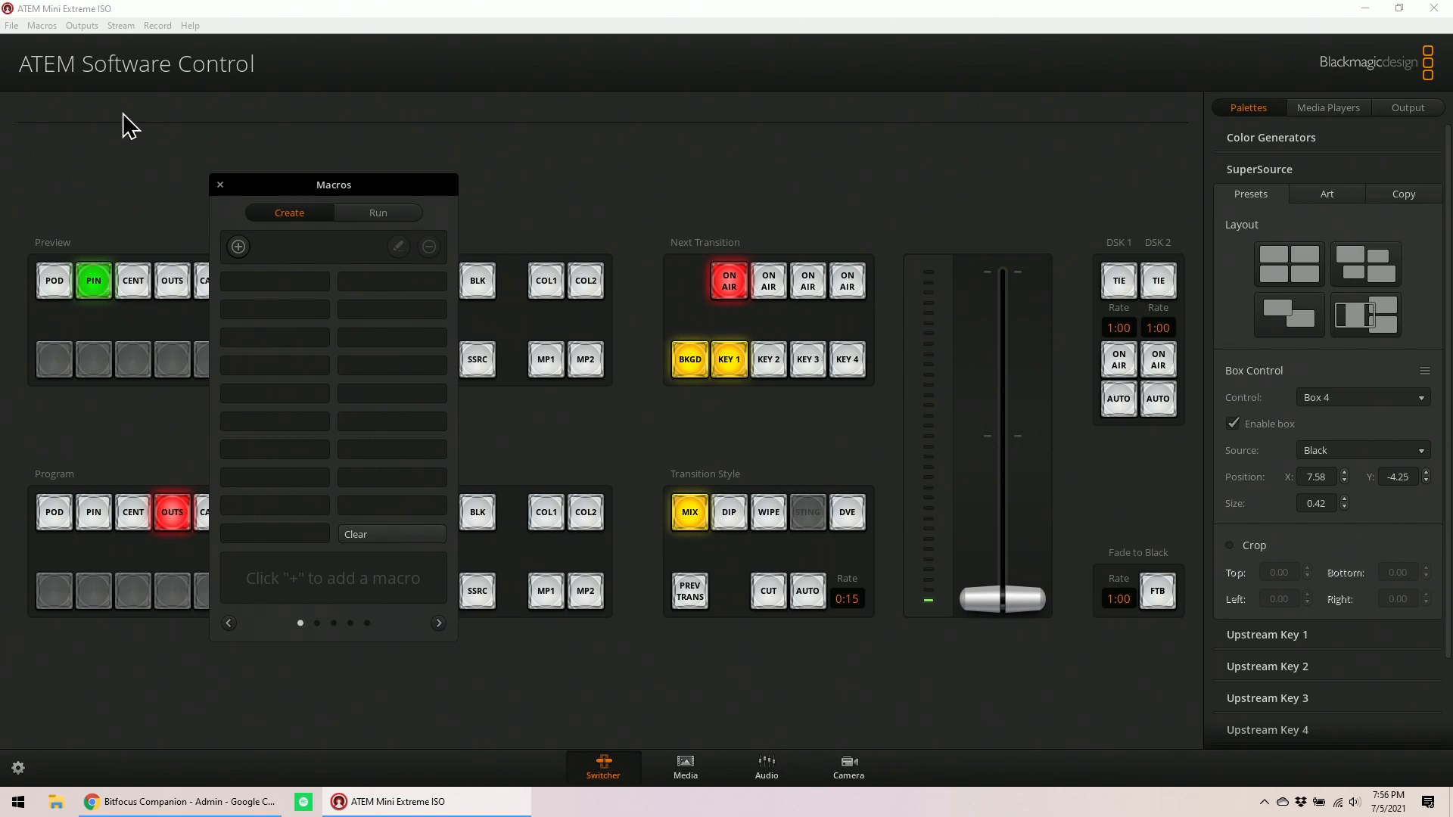
# In the first empty macro slot, start recording a macro named 'PC 1 16x9'
pyautogui.click(273, 280)
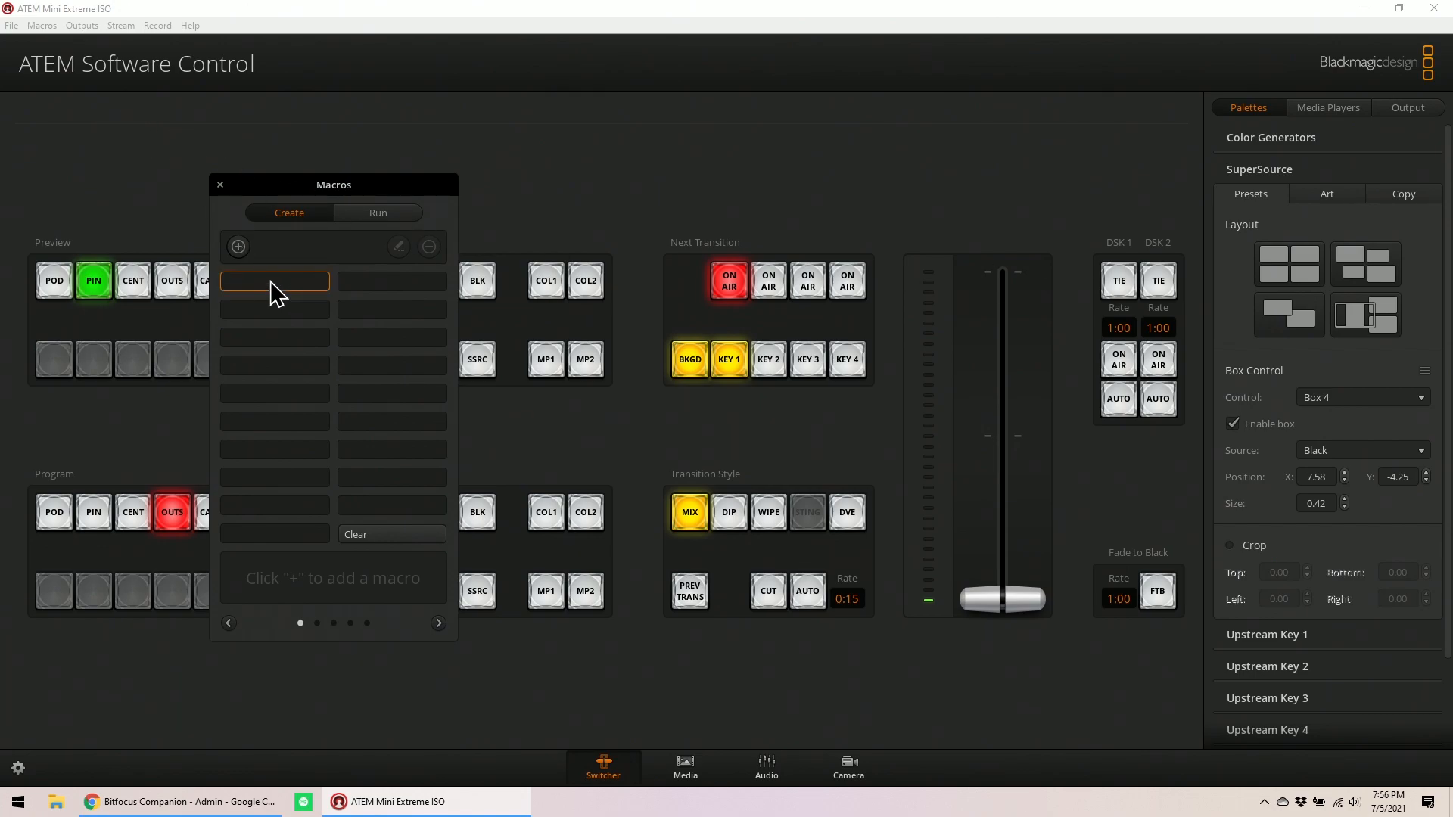
pyautogui.moveTo(238, 247)
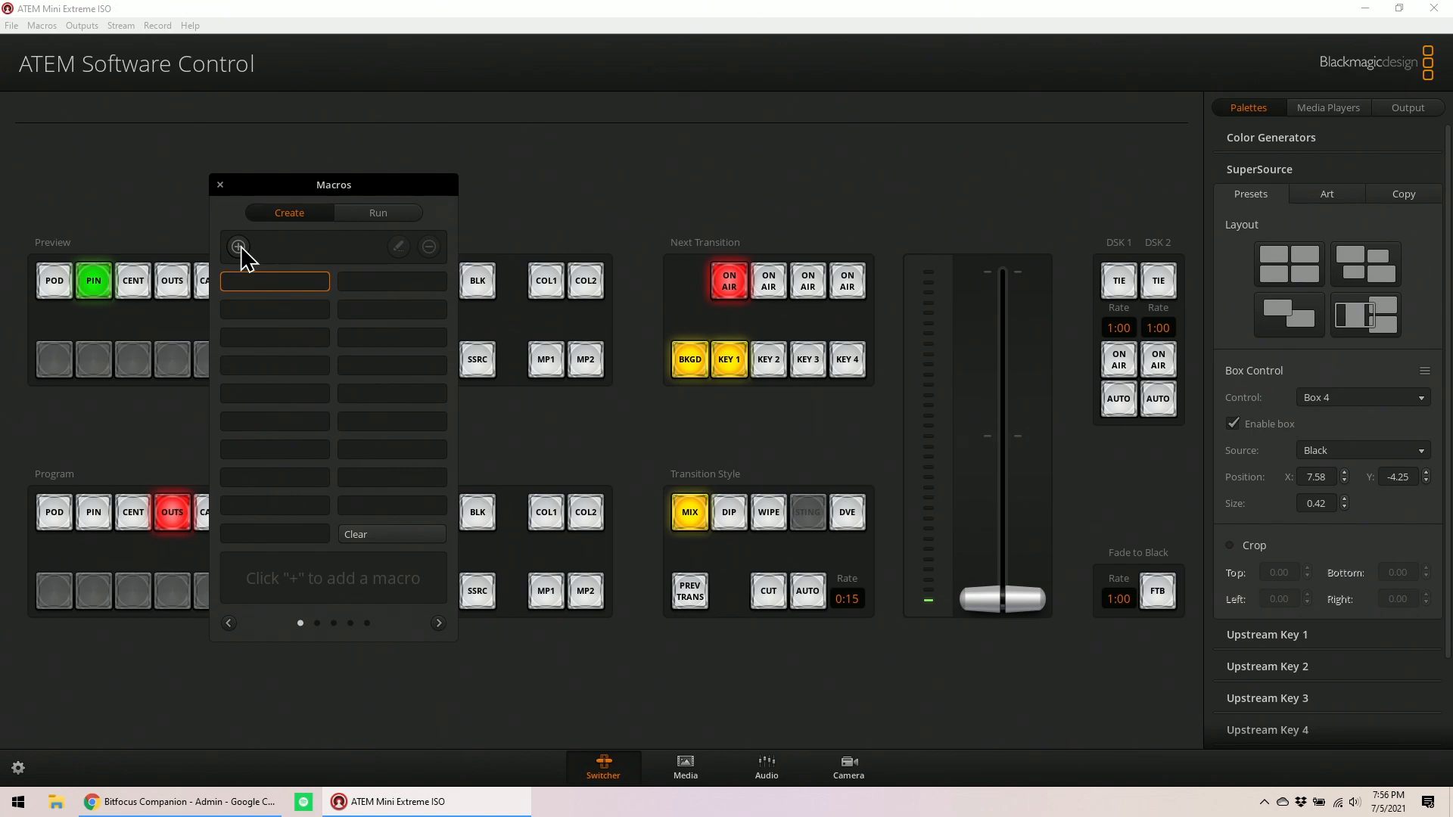
pyautogui.click(238, 247)
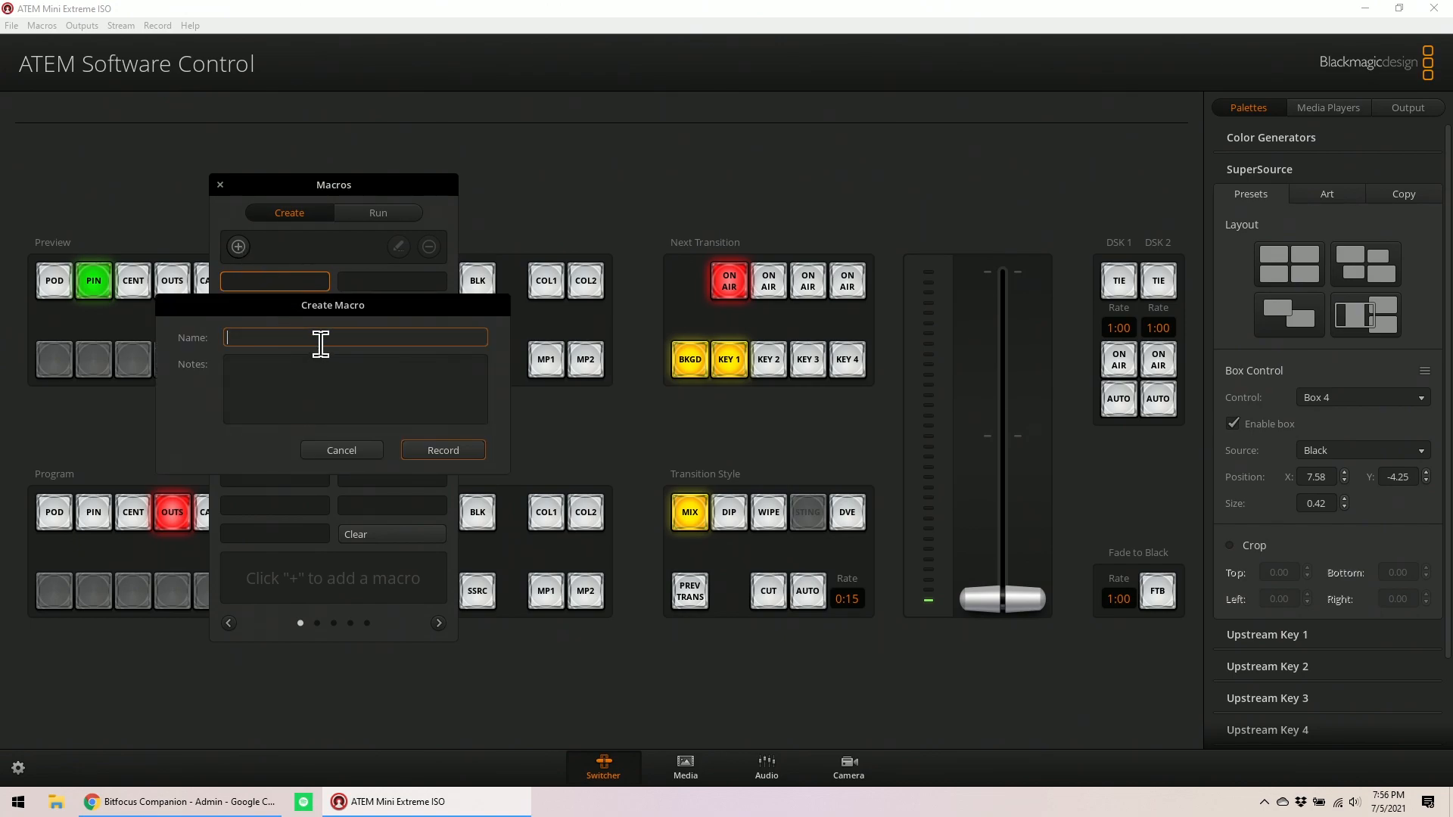
pyautogui.write('PC 1 x')
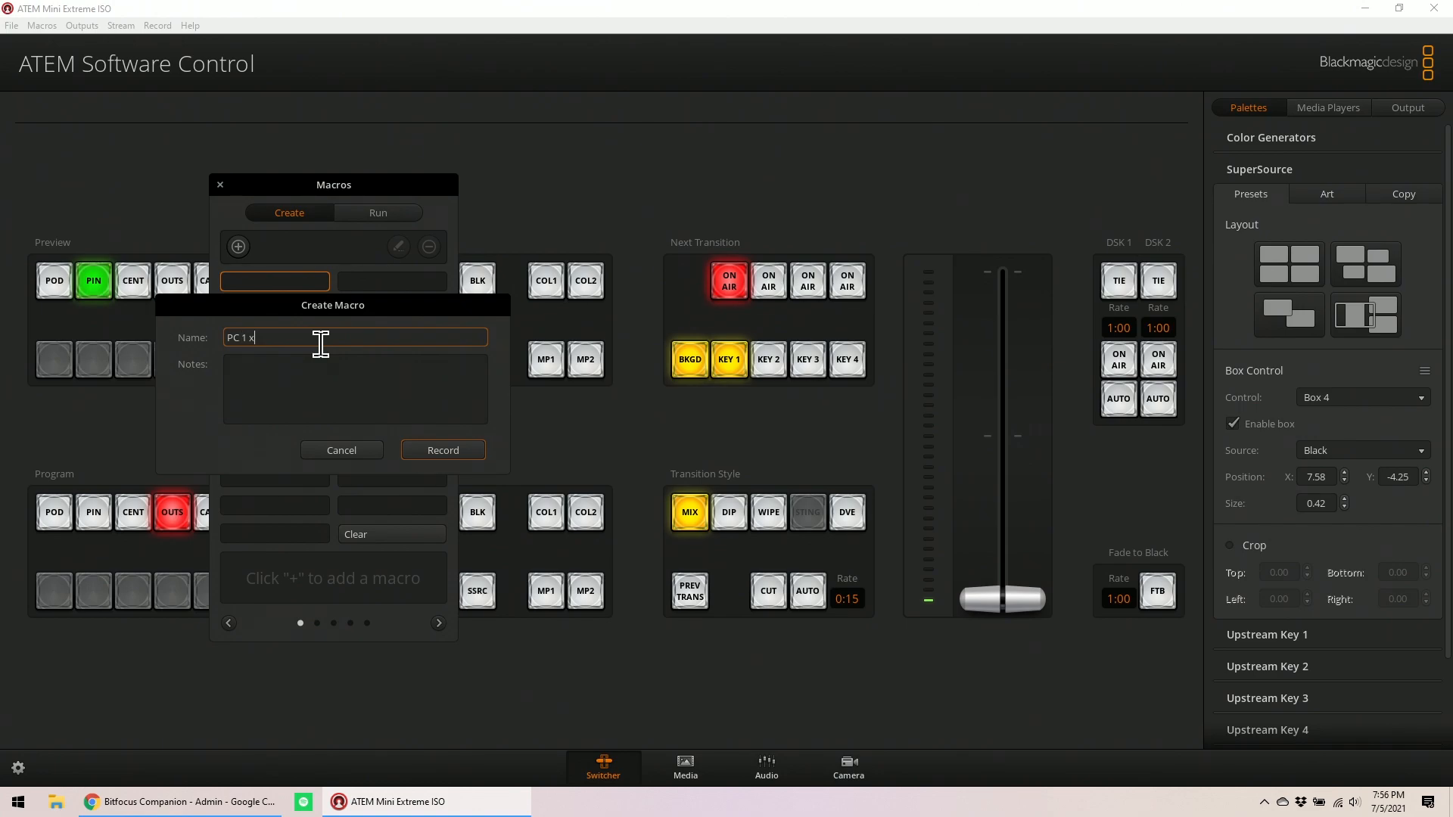
pyautogui.write('16')
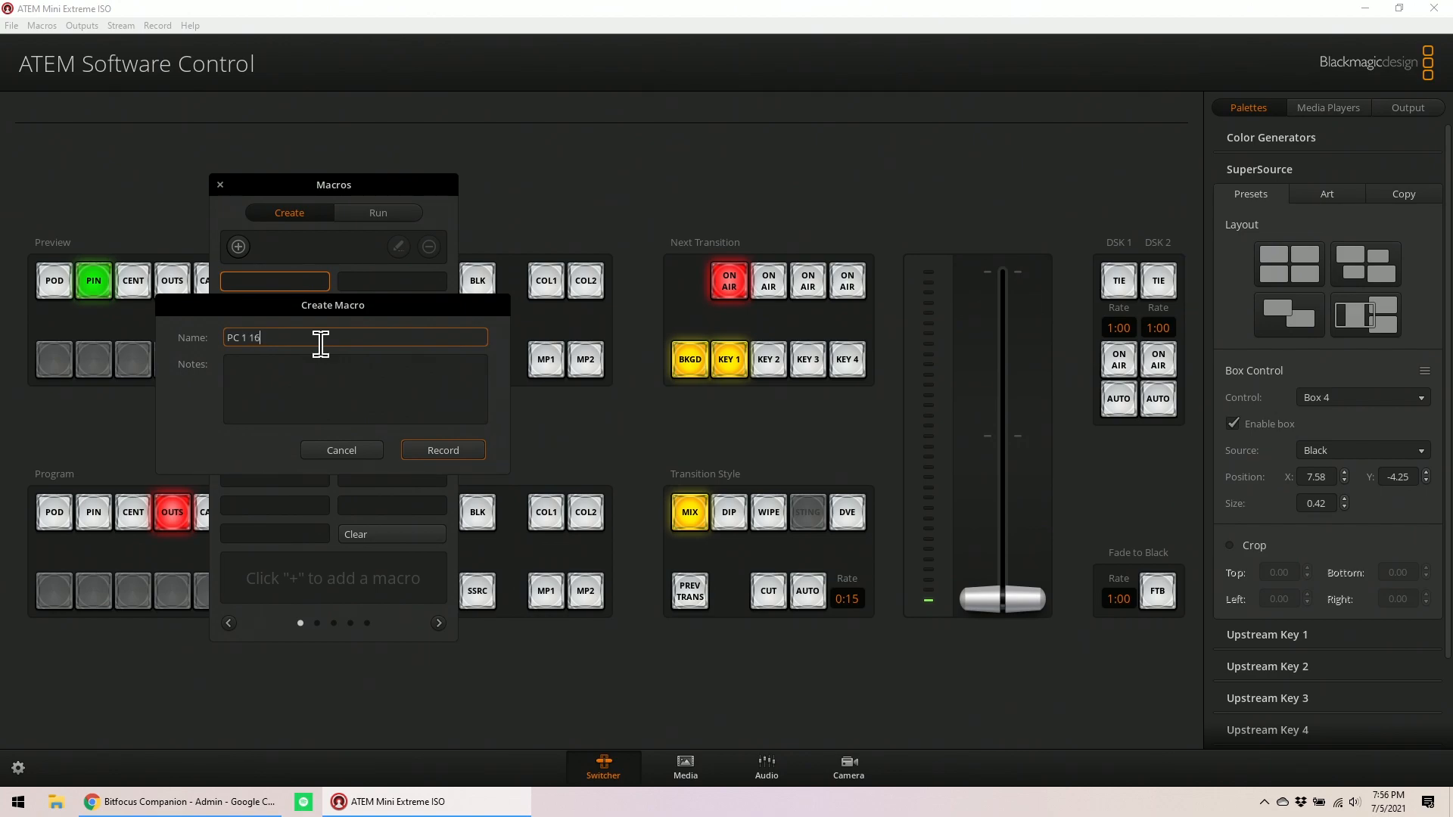
pyautogui.write('x9')
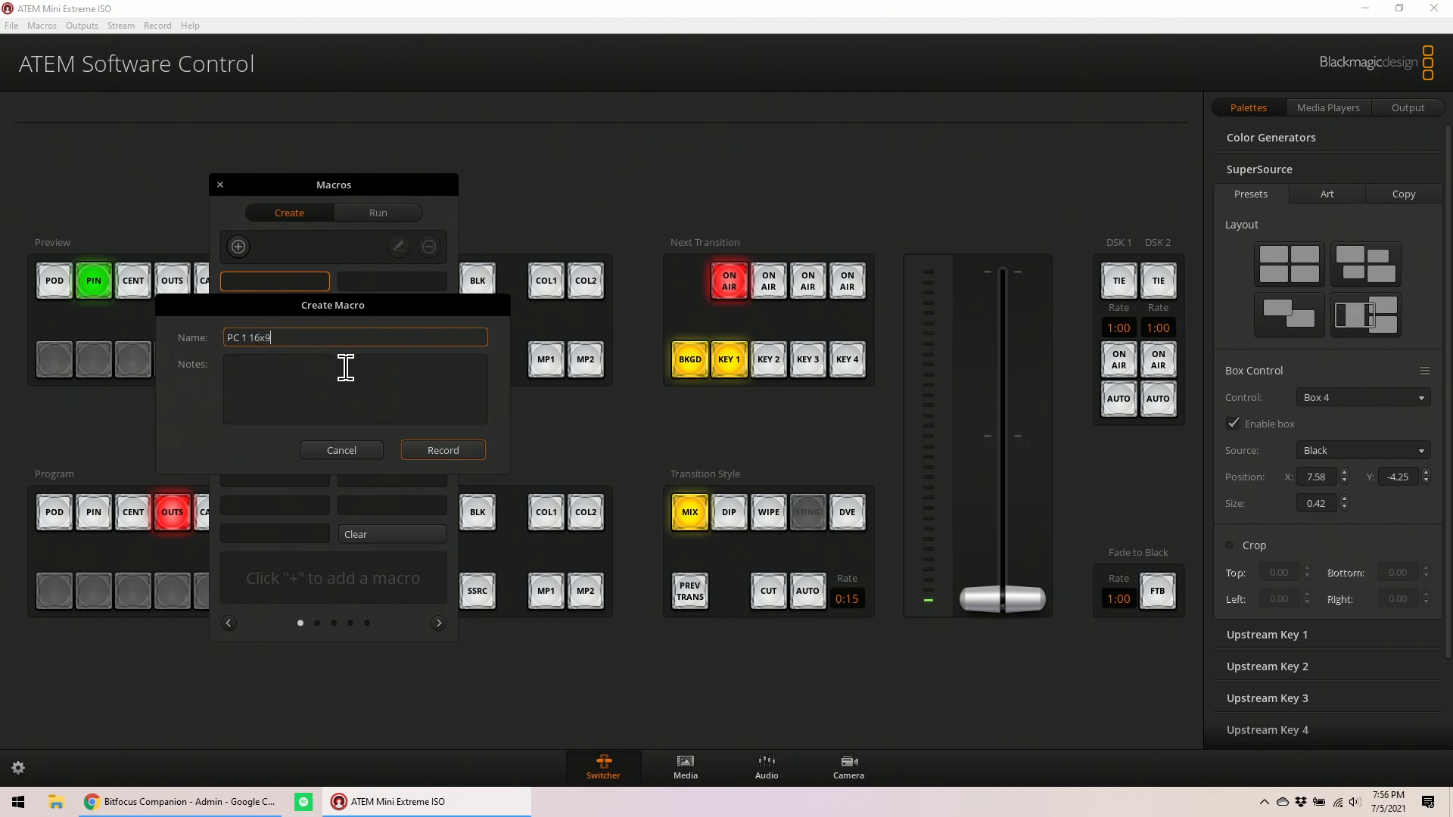
pyautogui.click(442, 449)
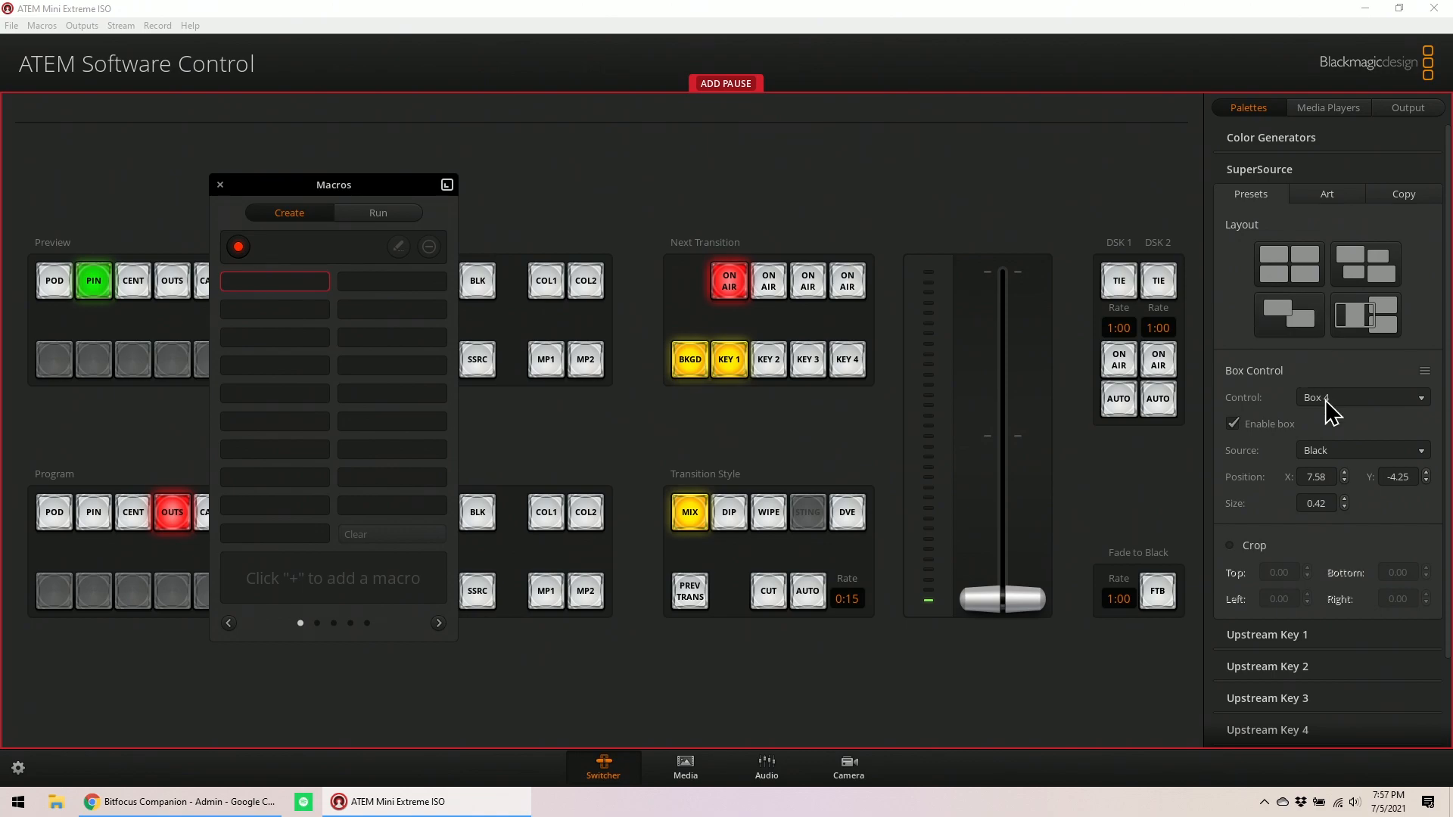
# Set SuperSource Box 1 to Podium Cam and shift it left to Position X -11
pyautogui.click(1287, 315)
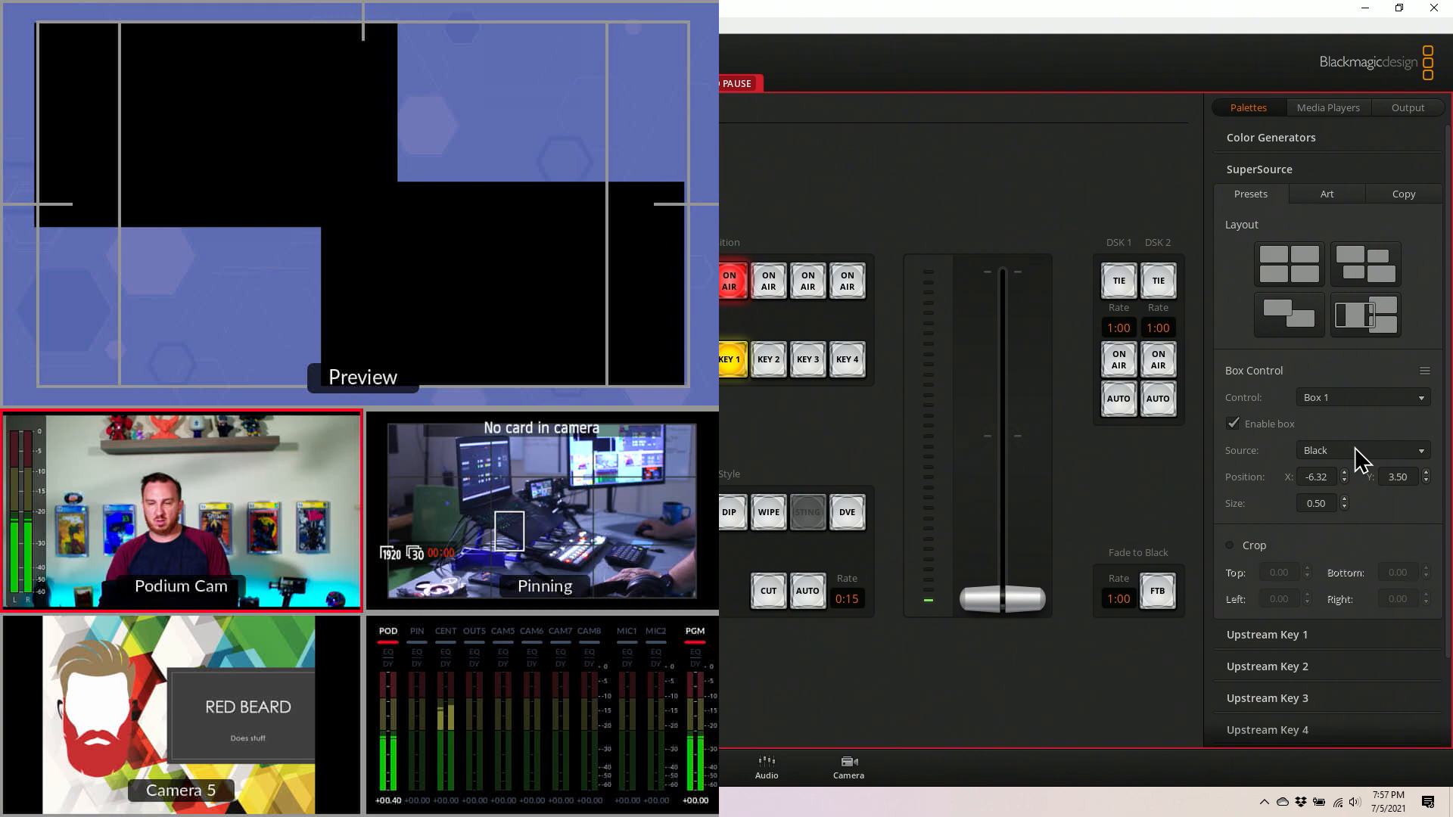
pyautogui.click(1355, 461)
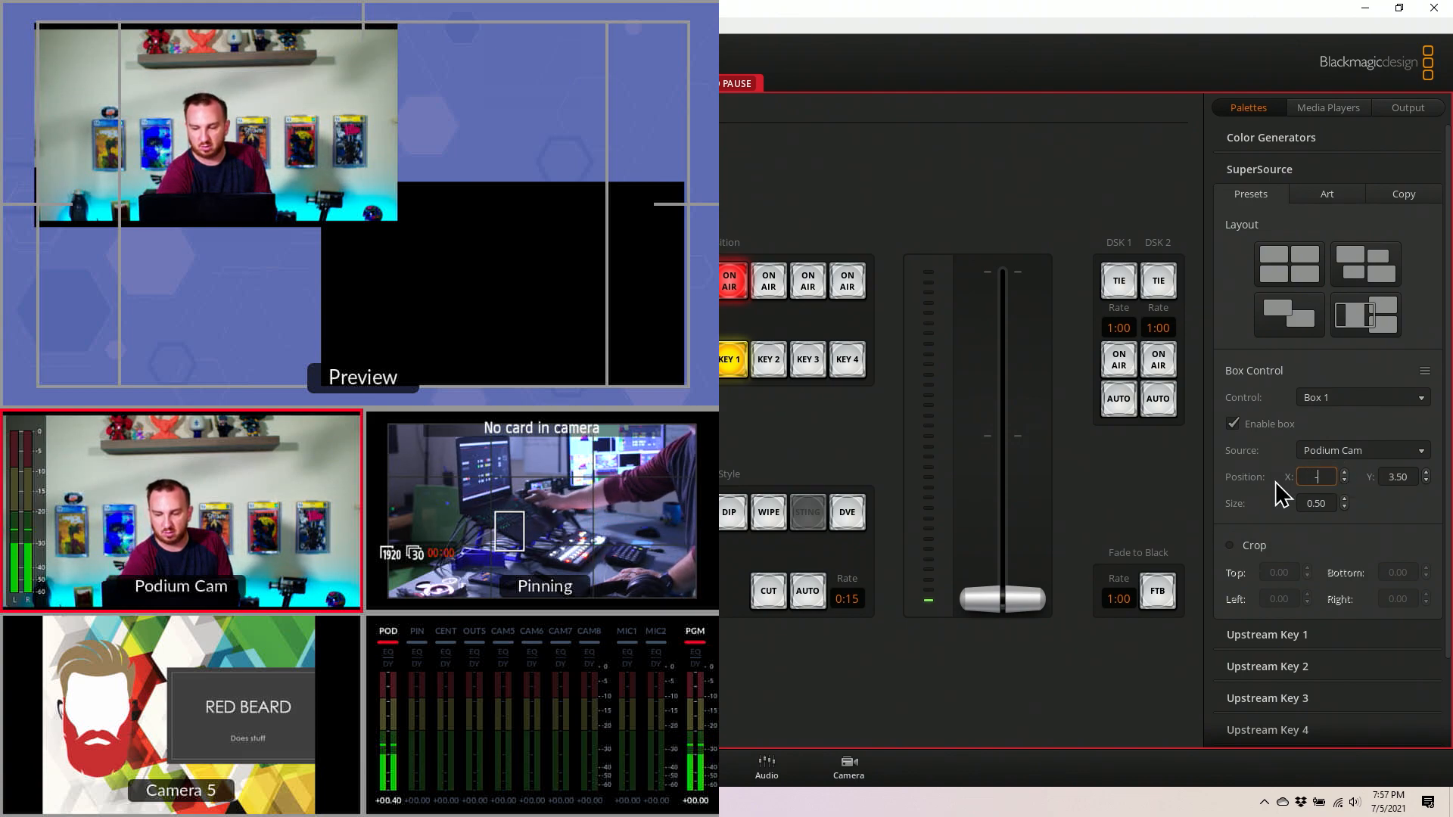
pyautogui.write('-6.00')
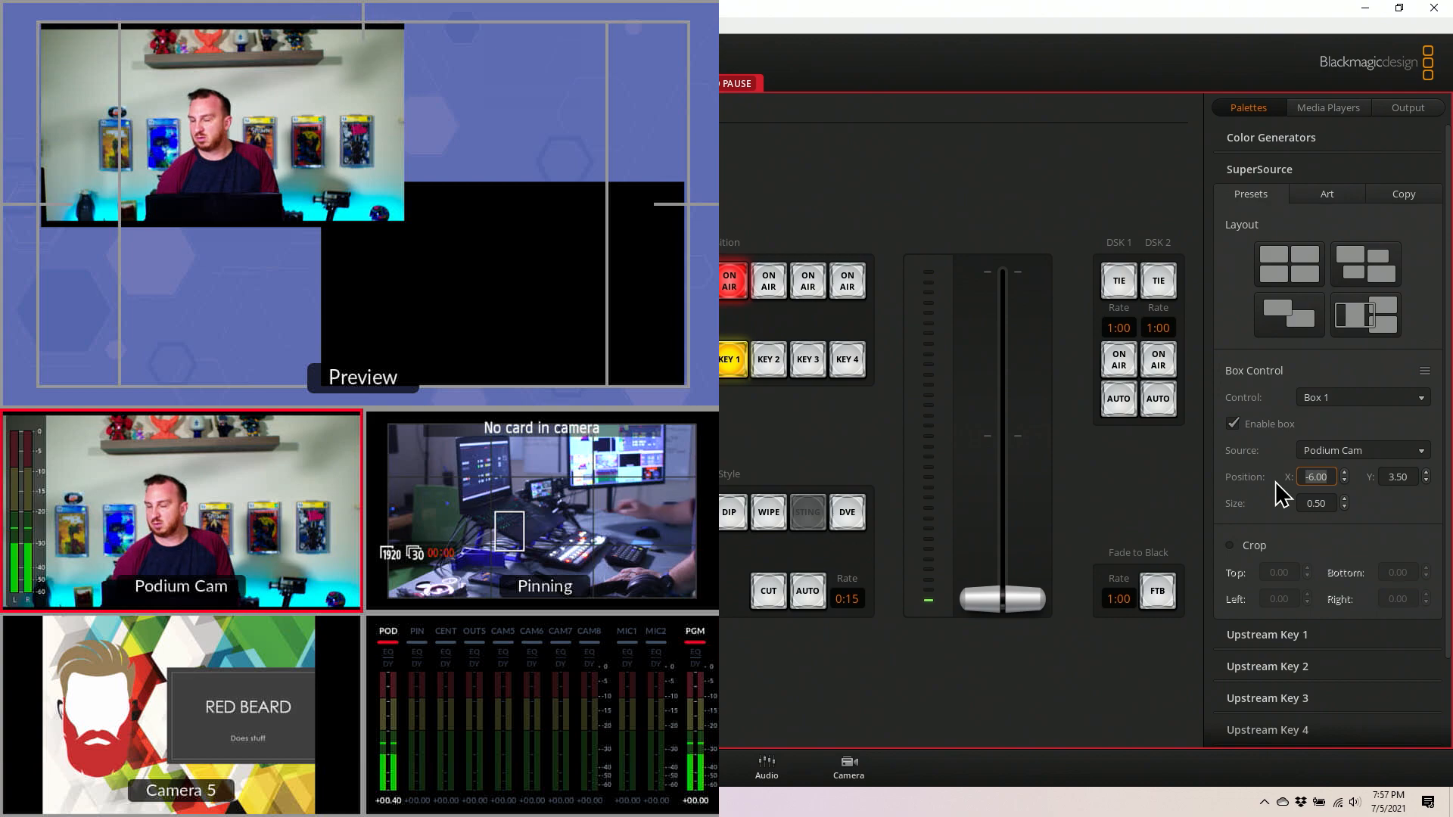
pyautogui.click(1345, 481)
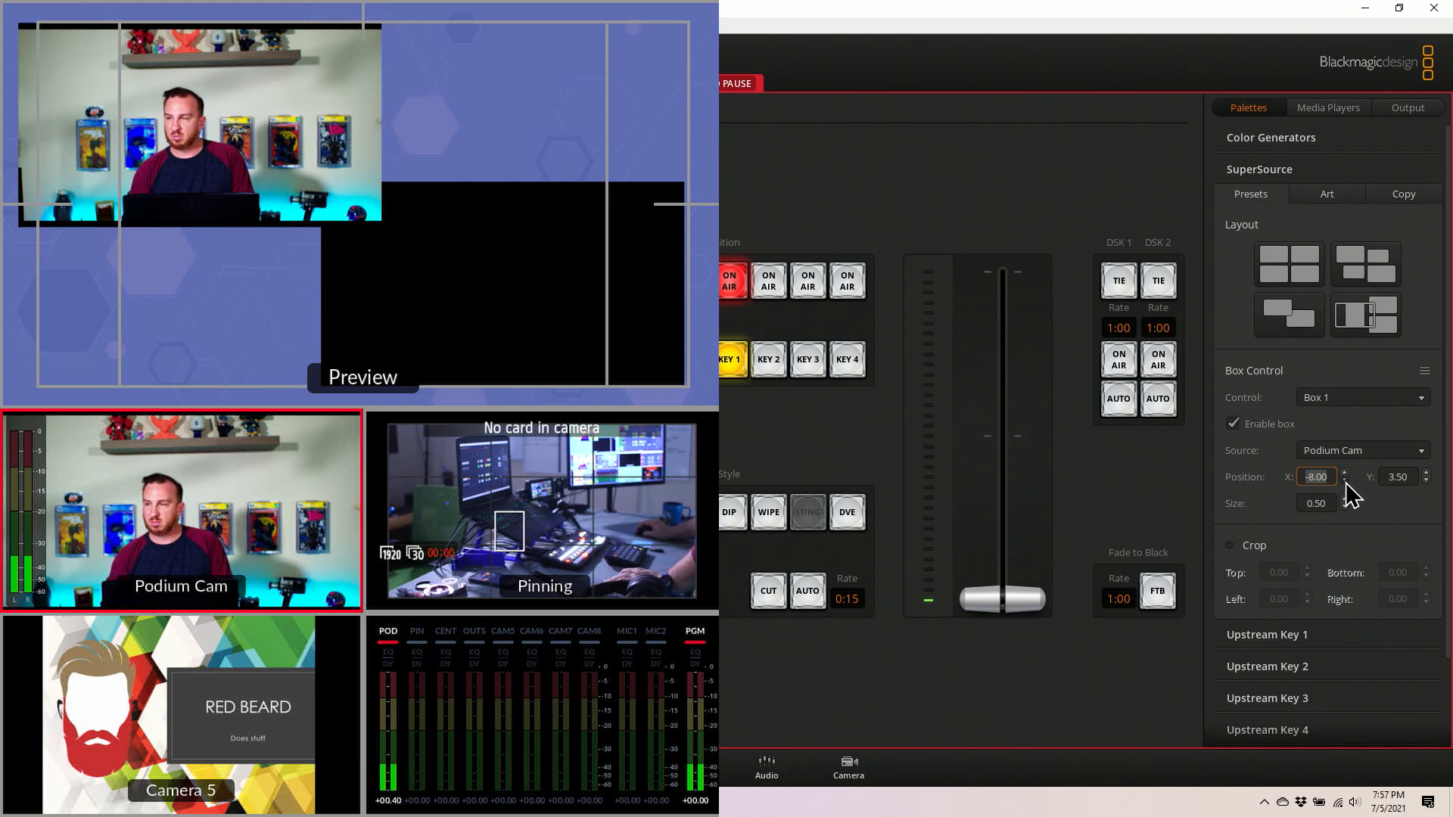
pyautogui.click(1344, 481)
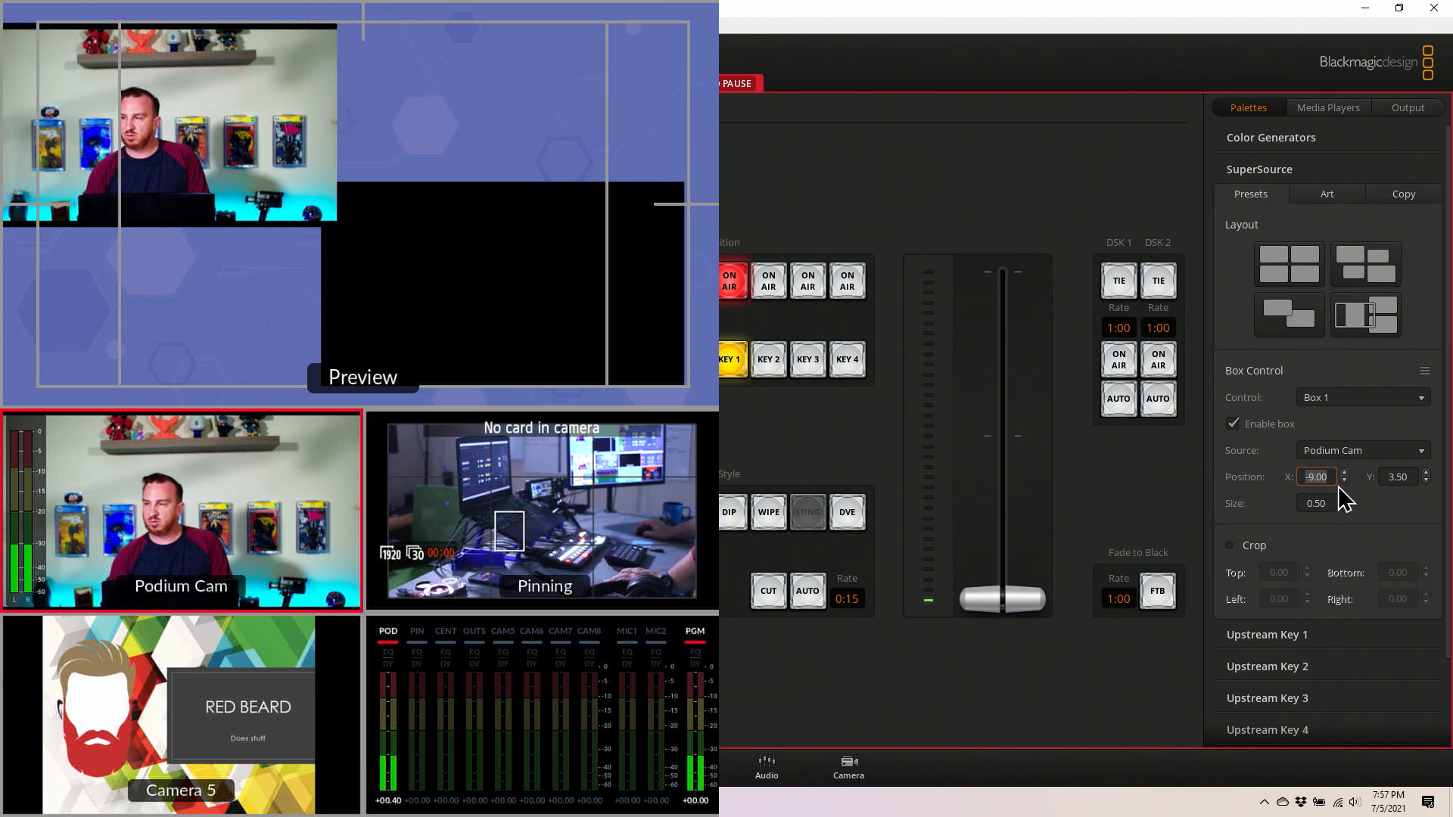
# Enable cropping on Box 1 with Left and Right crop set to 8
pyautogui.click(1231, 545)
pyautogui.write('7')
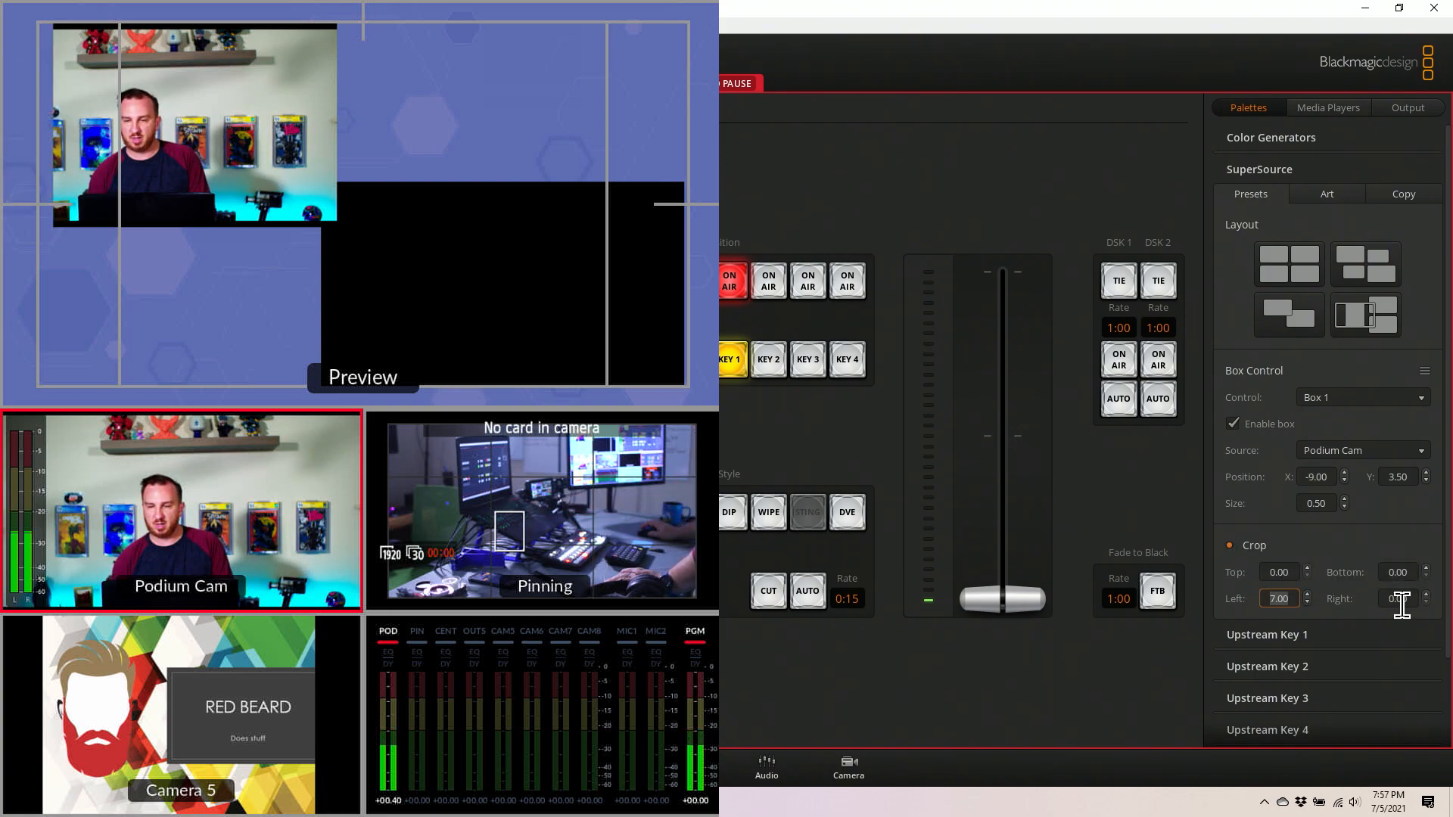
pyautogui.click(1426, 595)
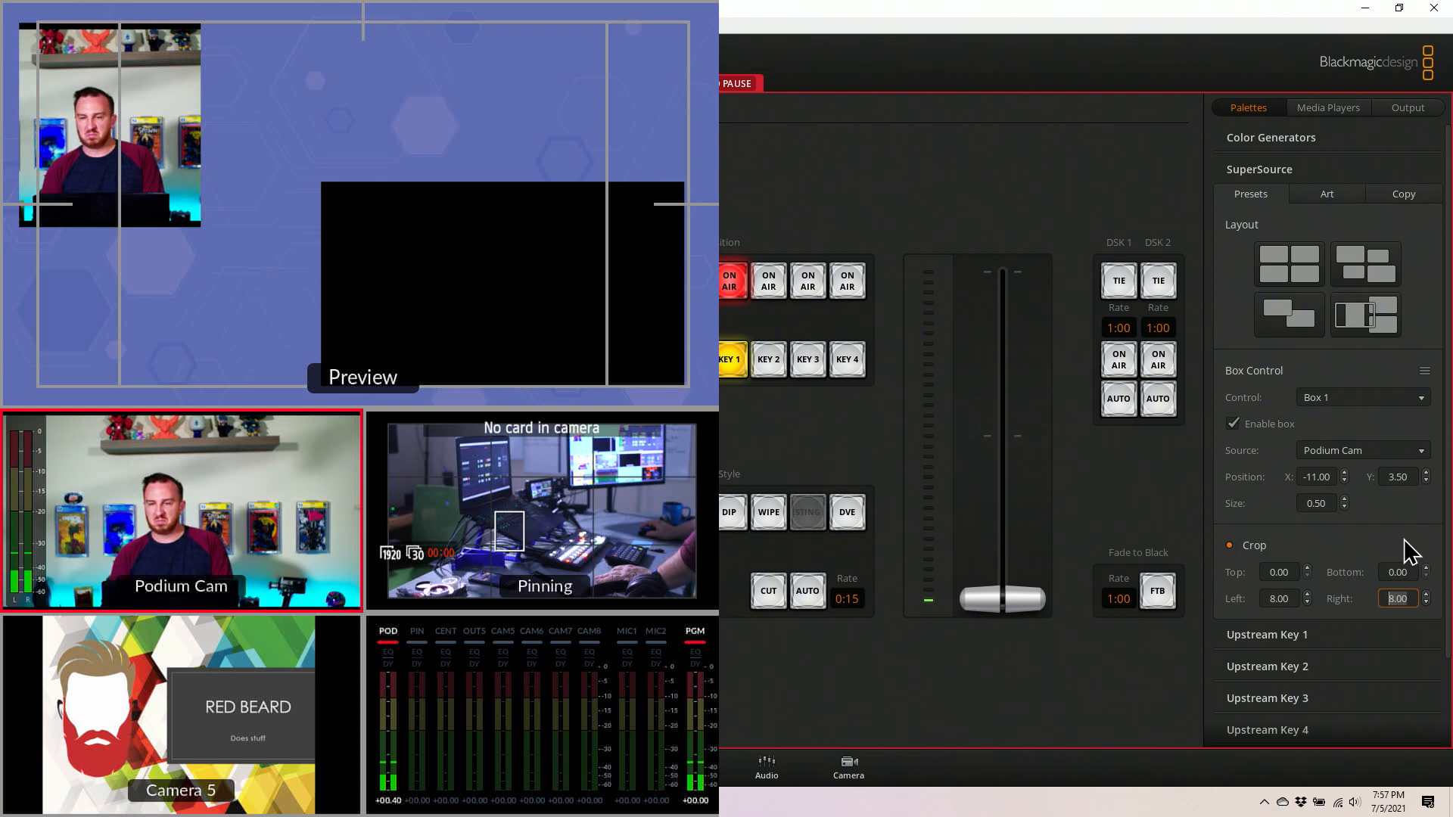
pyautogui.click(1362, 396)
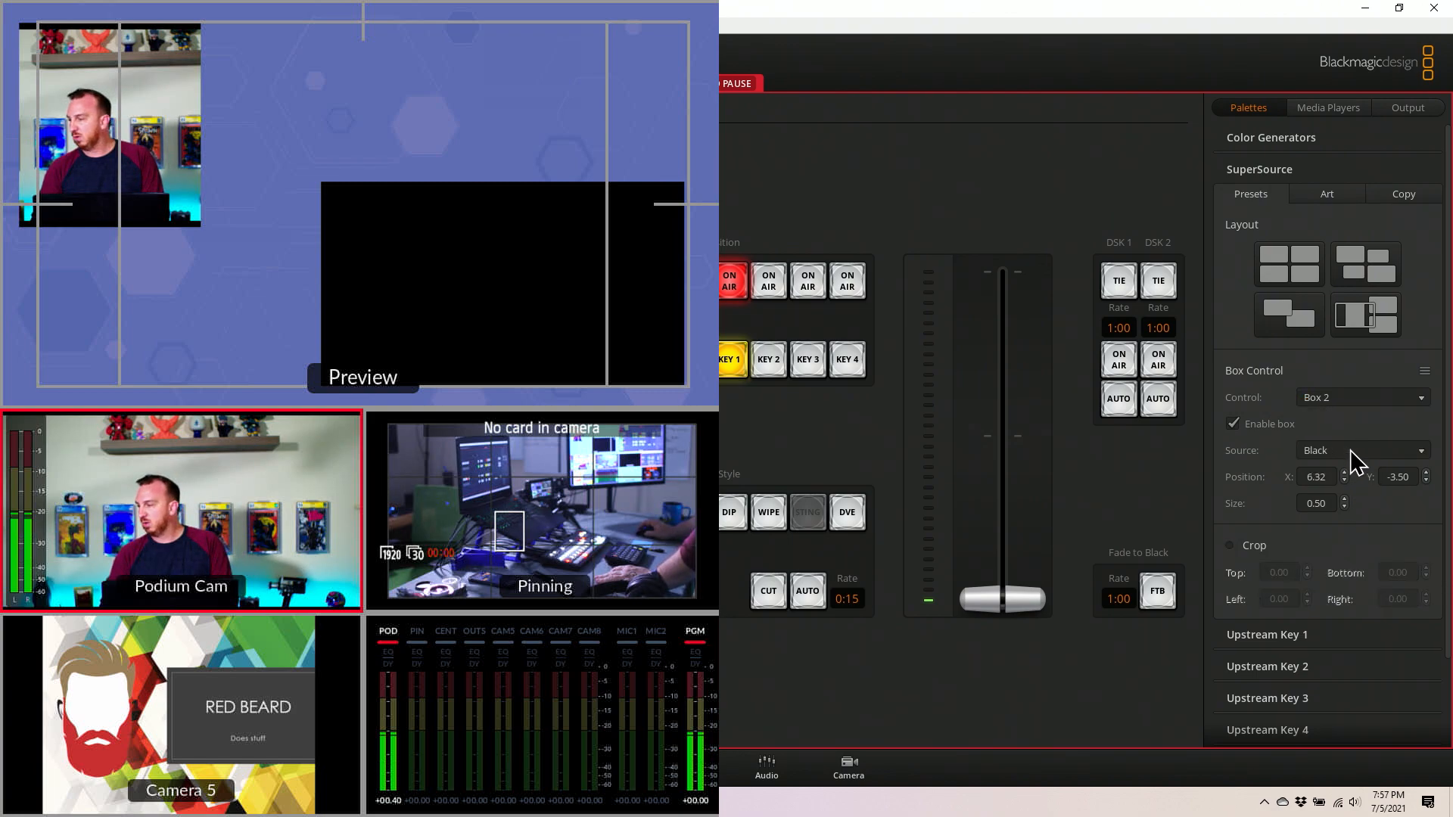
# Set Box 2 to Outboard Screens at size 0.70, Position X 4.50, Y 1.00
pyautogui.click(1362, 450)
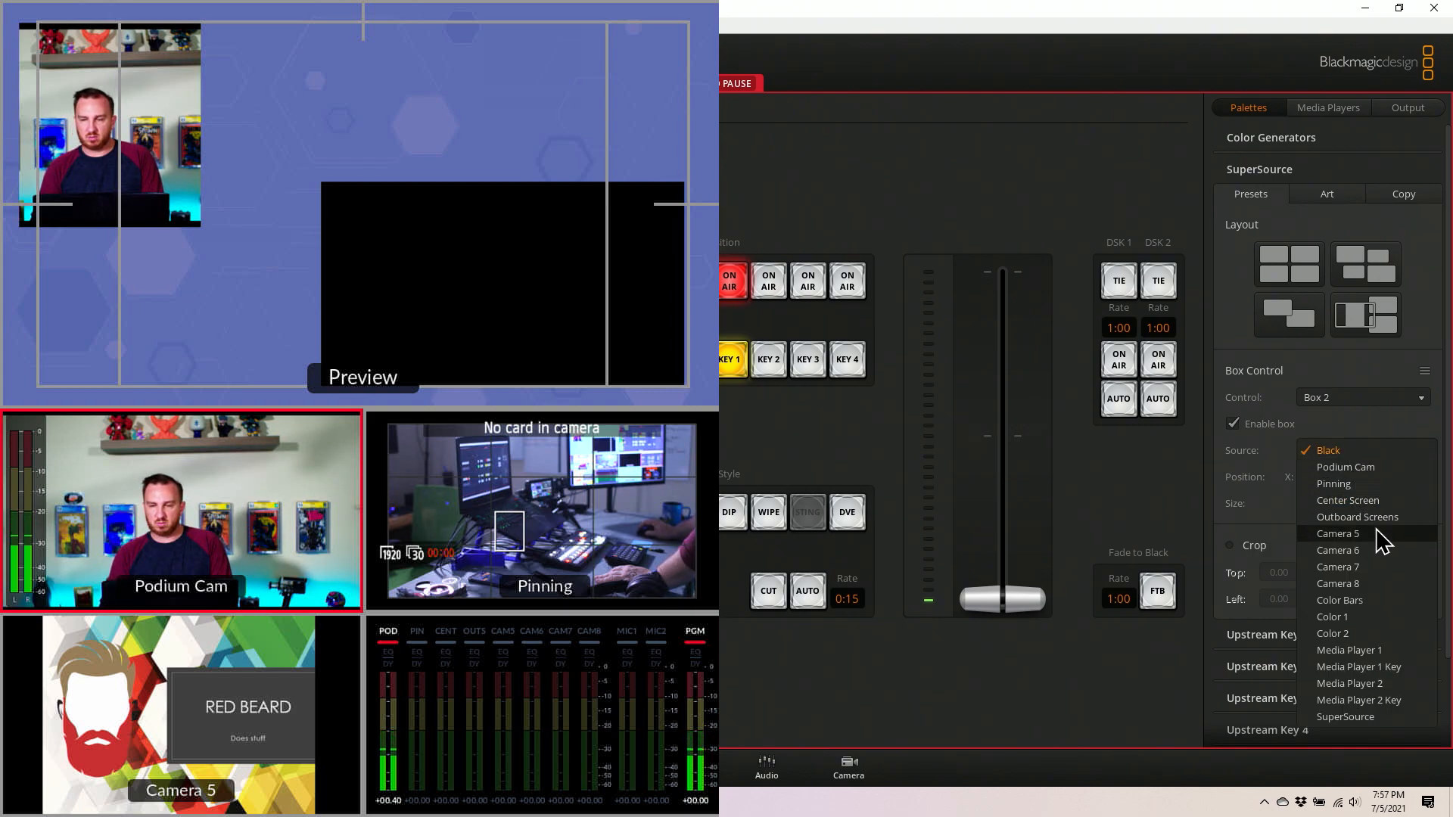
pyautogui.click(1357, 516)
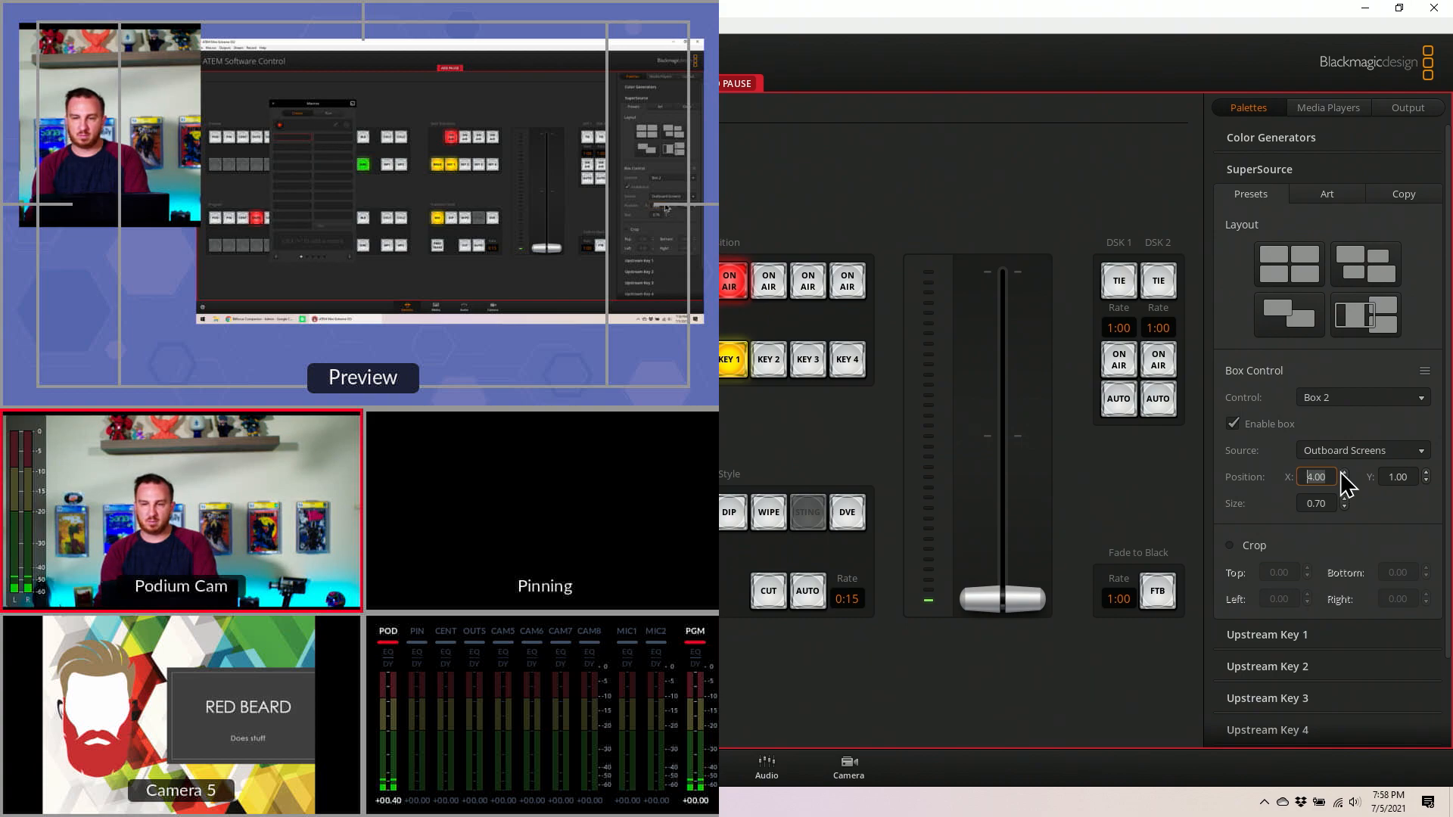
pyautogui.click(1345, 472)
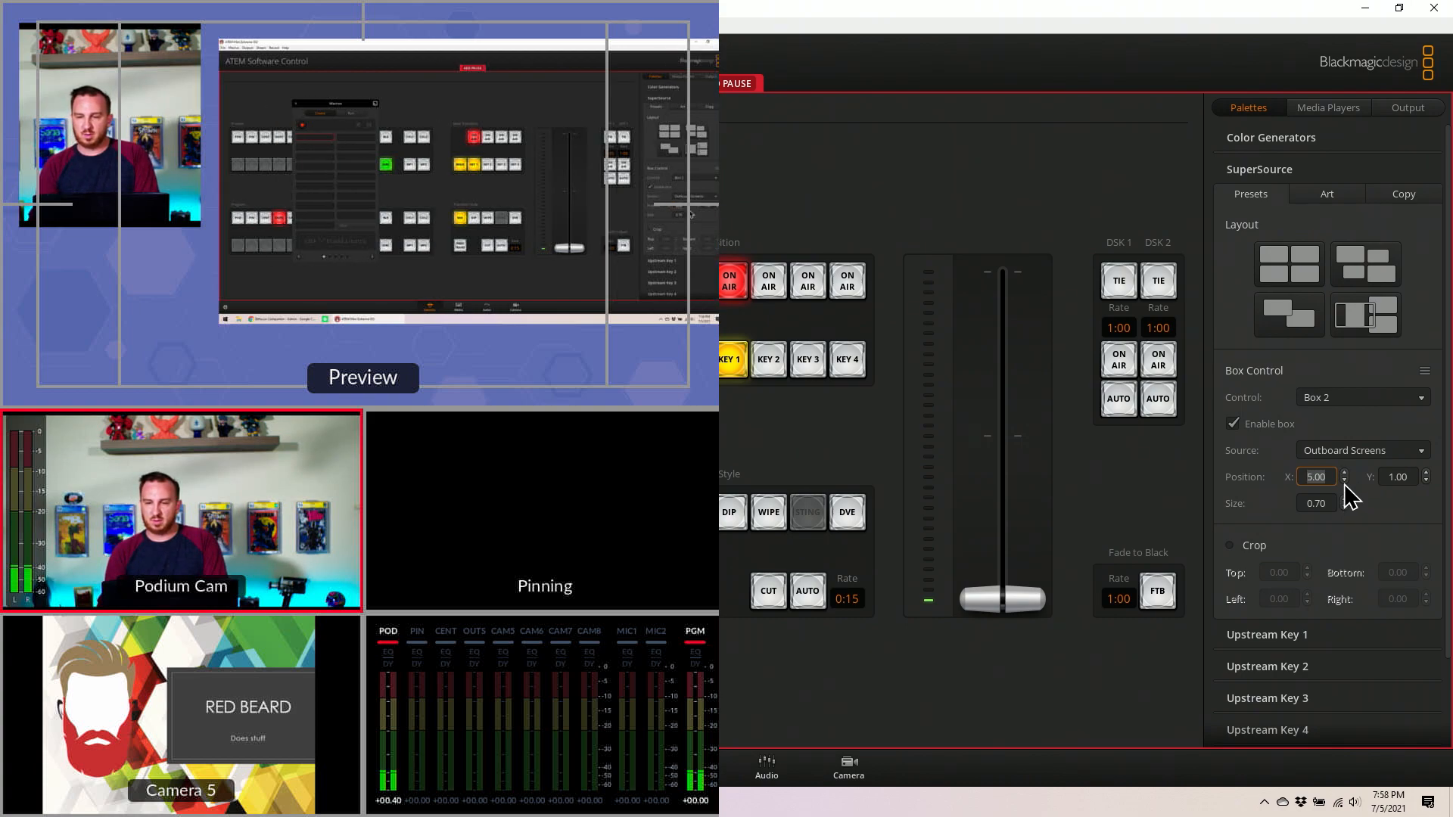
pyautogui.moveTo(1282, 476)
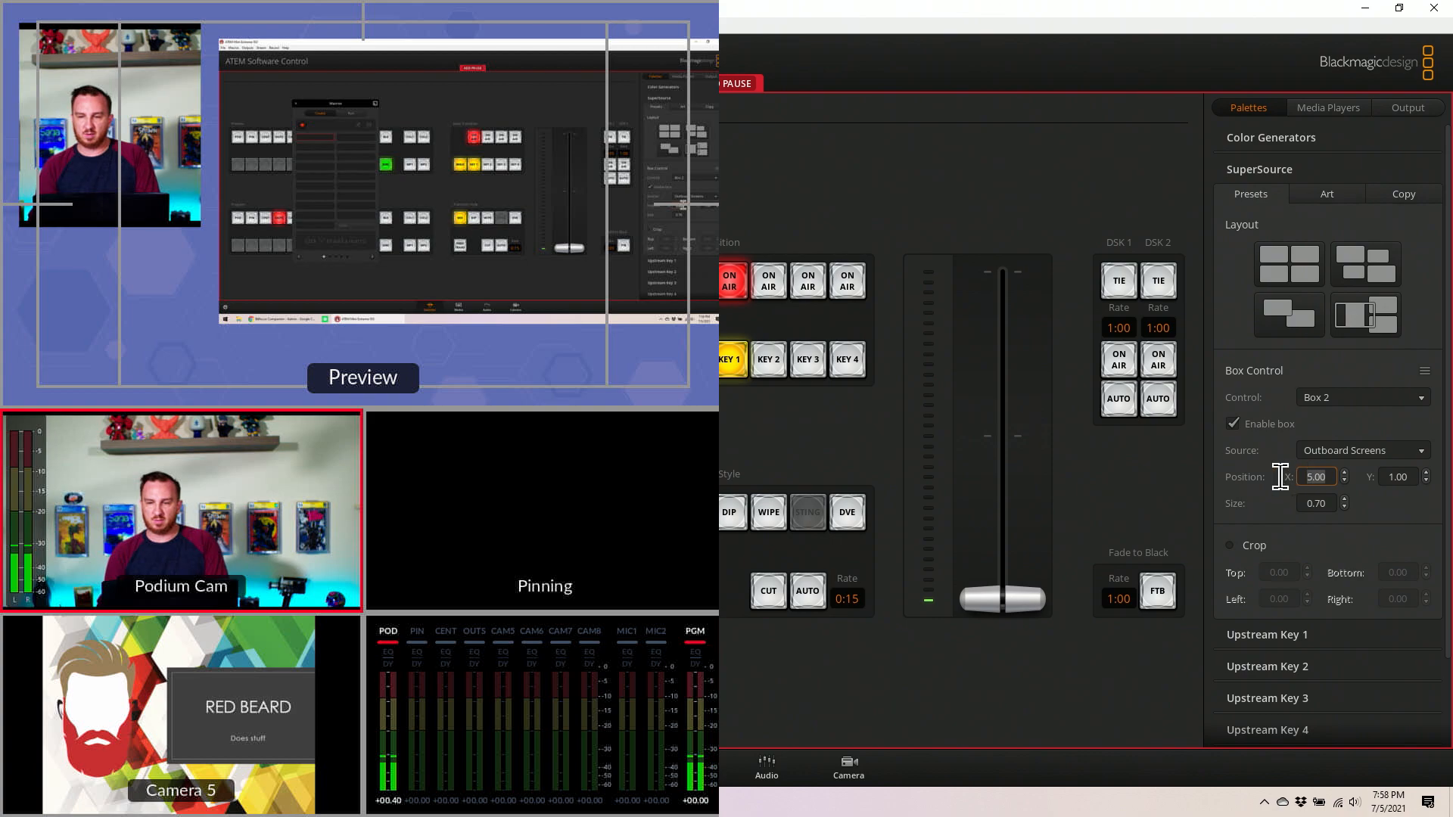
pyautogui.click(1343, 482)
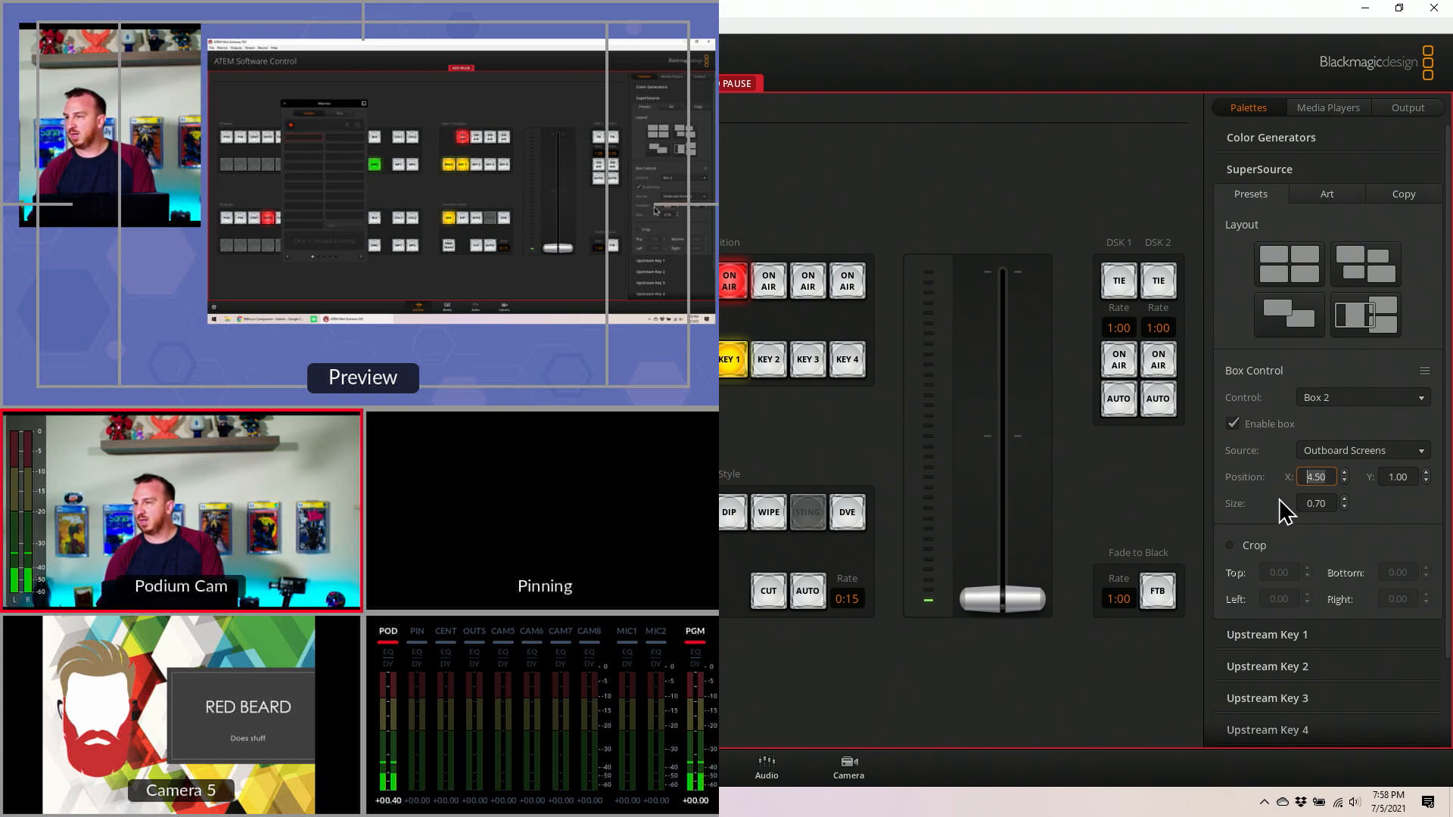
pyautogui.click(1362, 397)
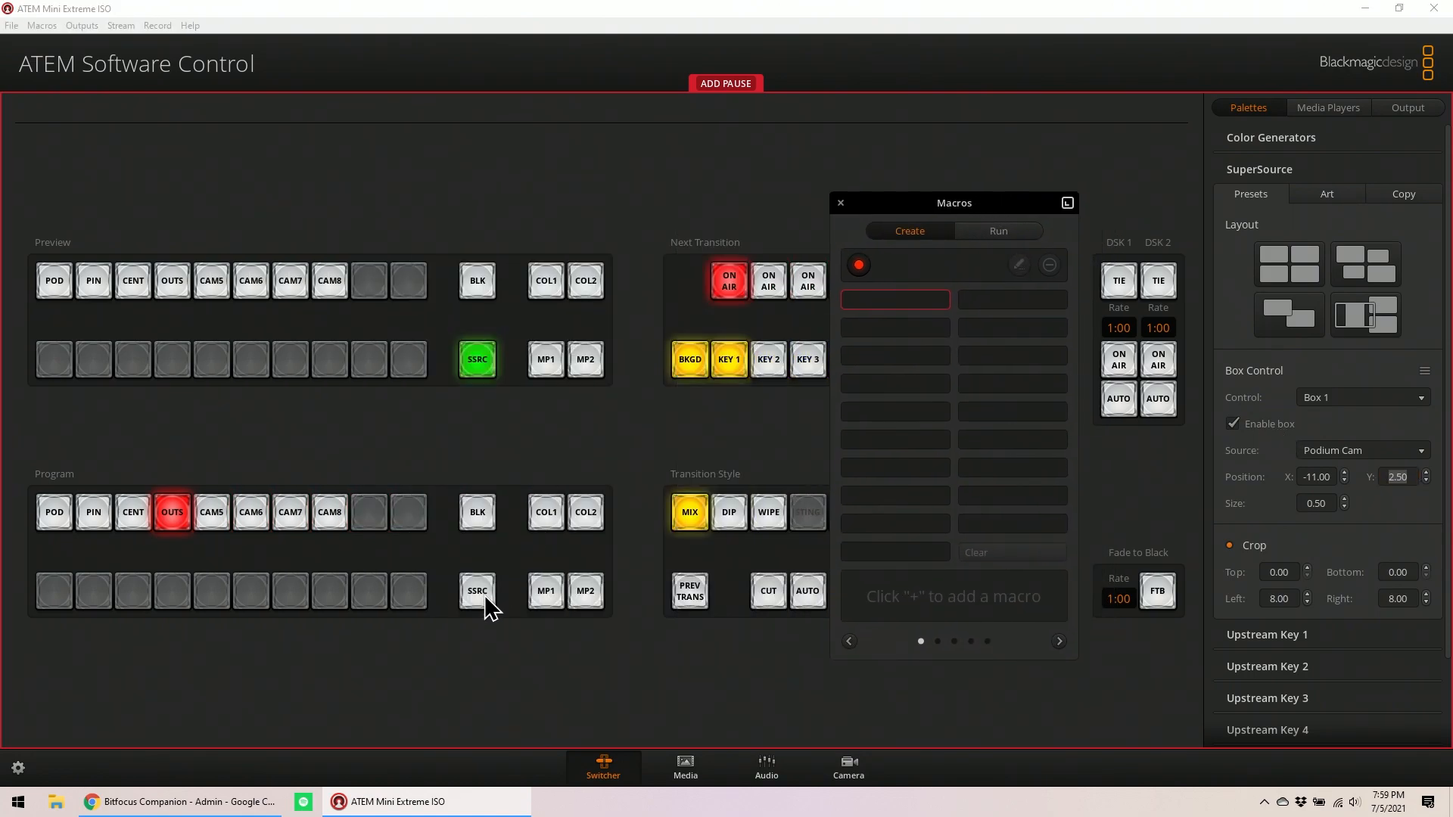
# Put SSRC on the Program row so the SuperSource layout goes live
pyautogui.click(476, 591)
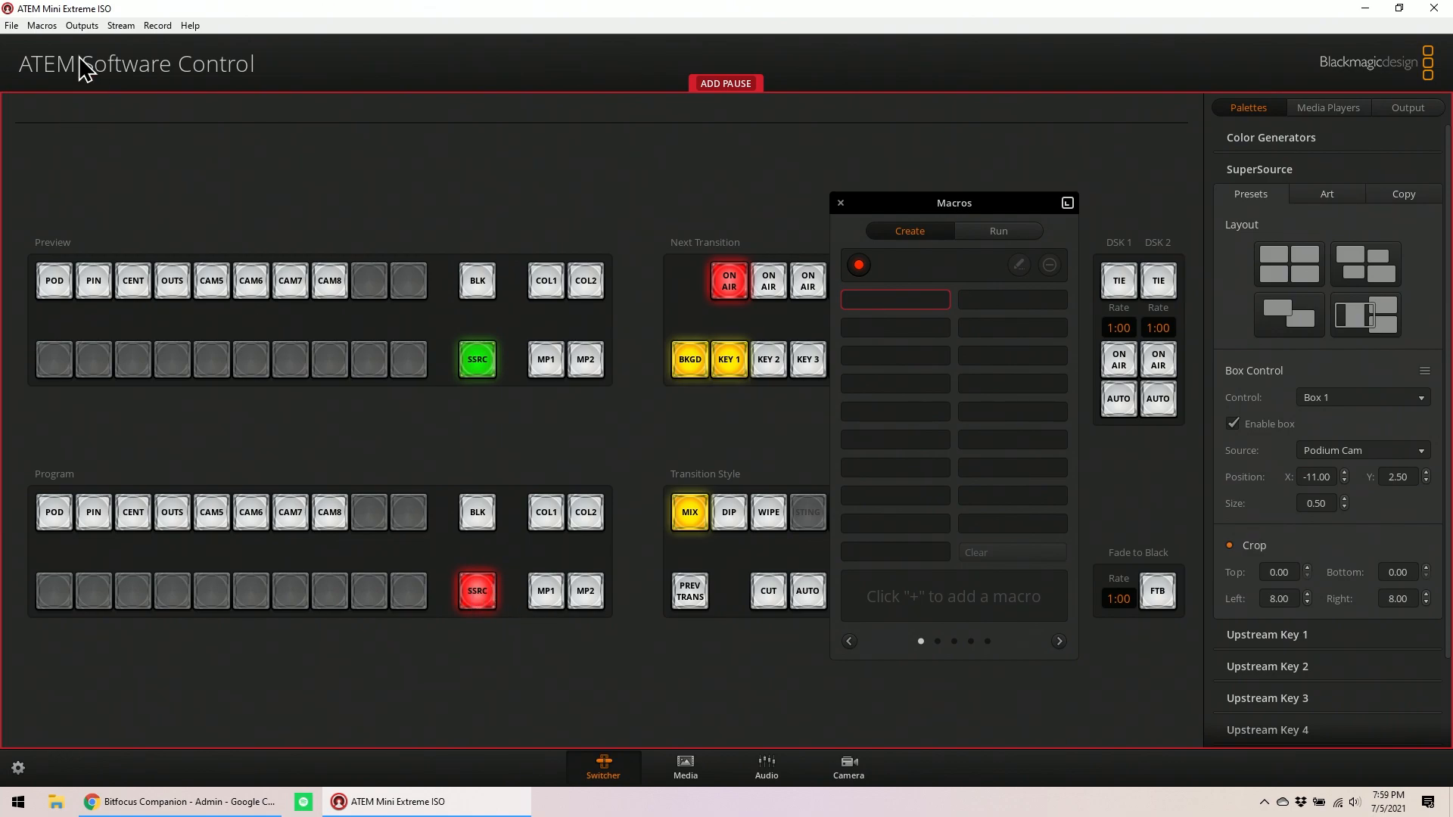
pyautogui.click(83, 25)
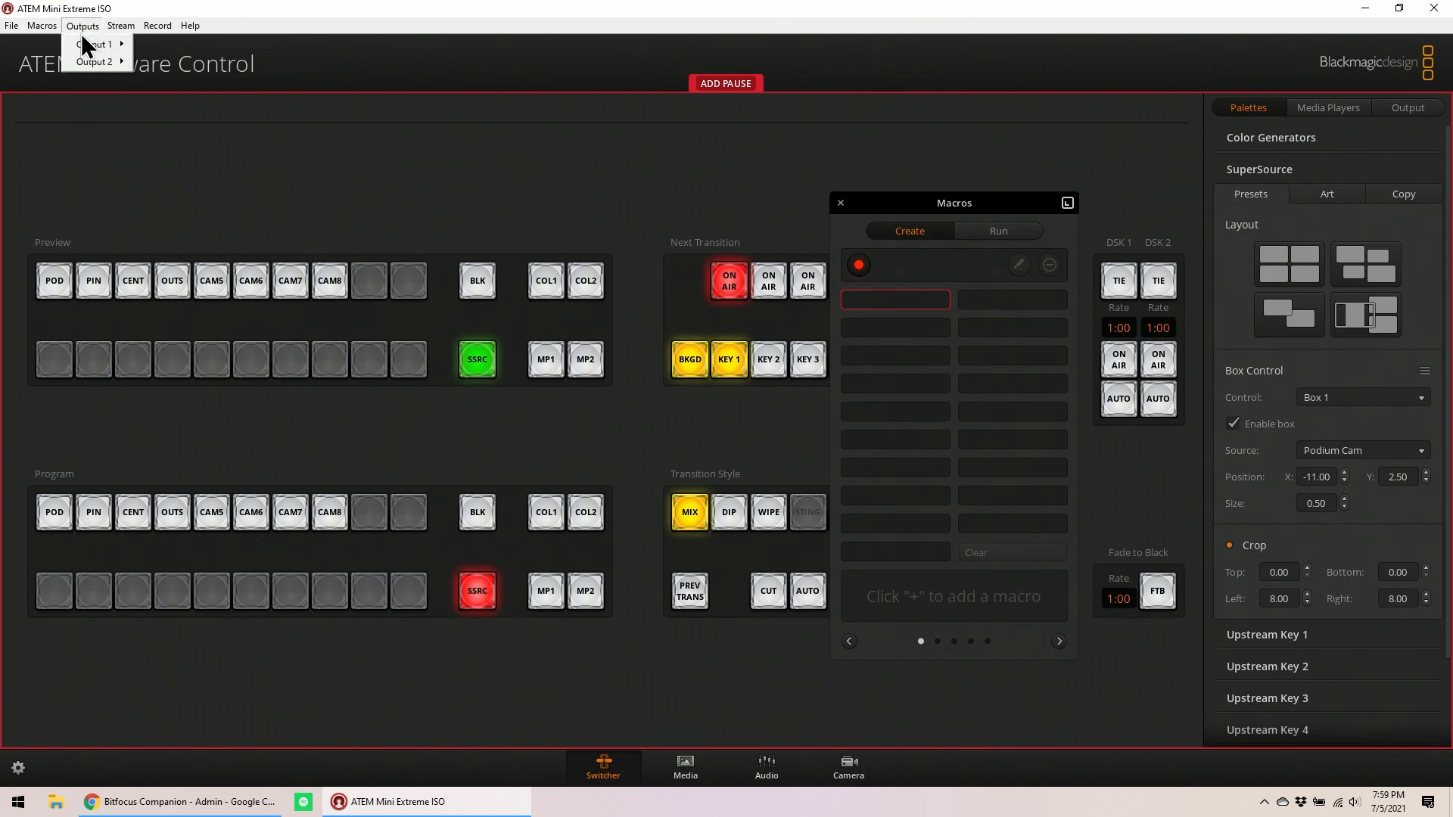
pyautogui.click(93, 43)
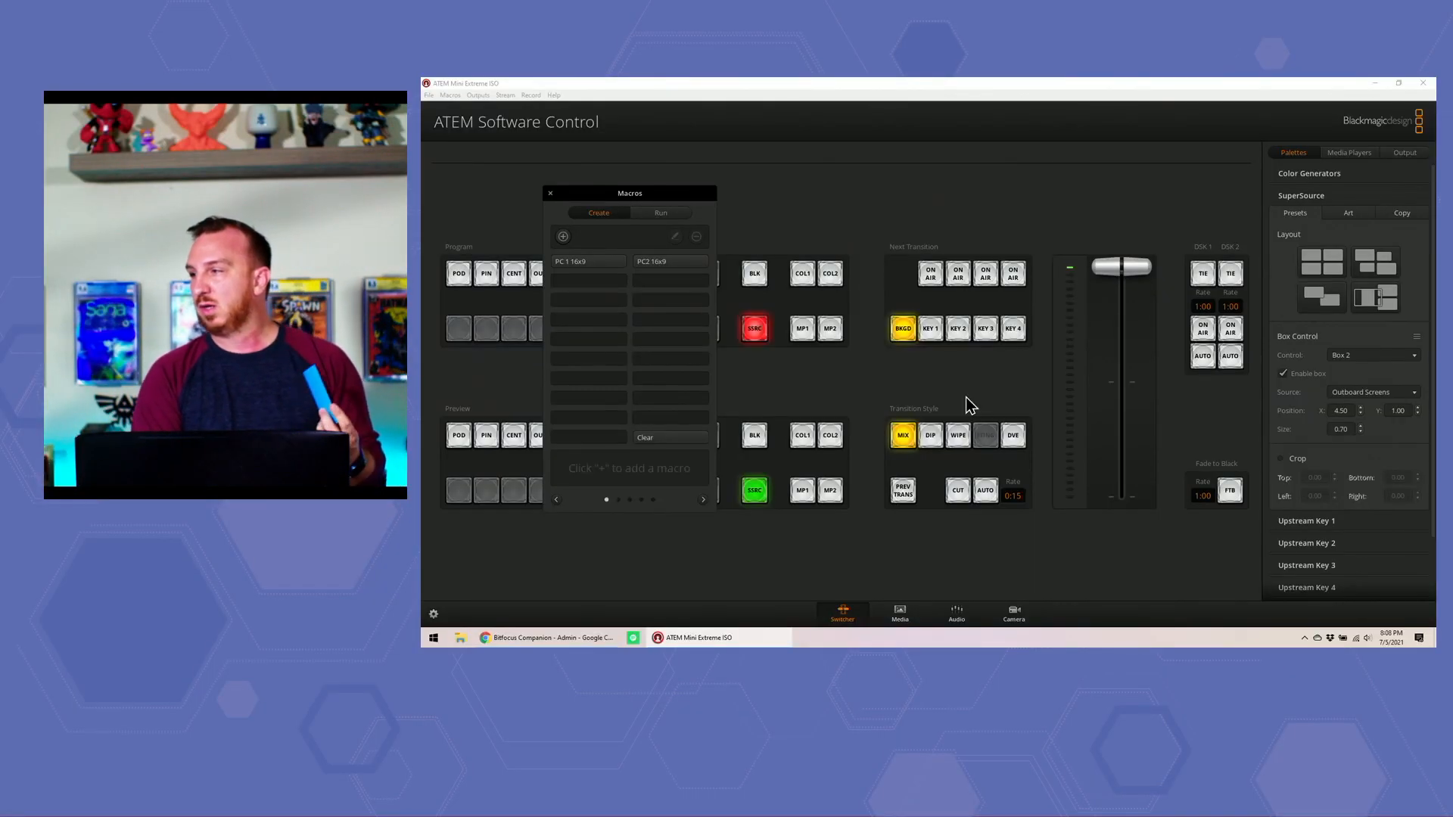
# Change SuperSource Box 2's source from Outboard Screens to Camera 5
pyautogui.click(1371, 391)
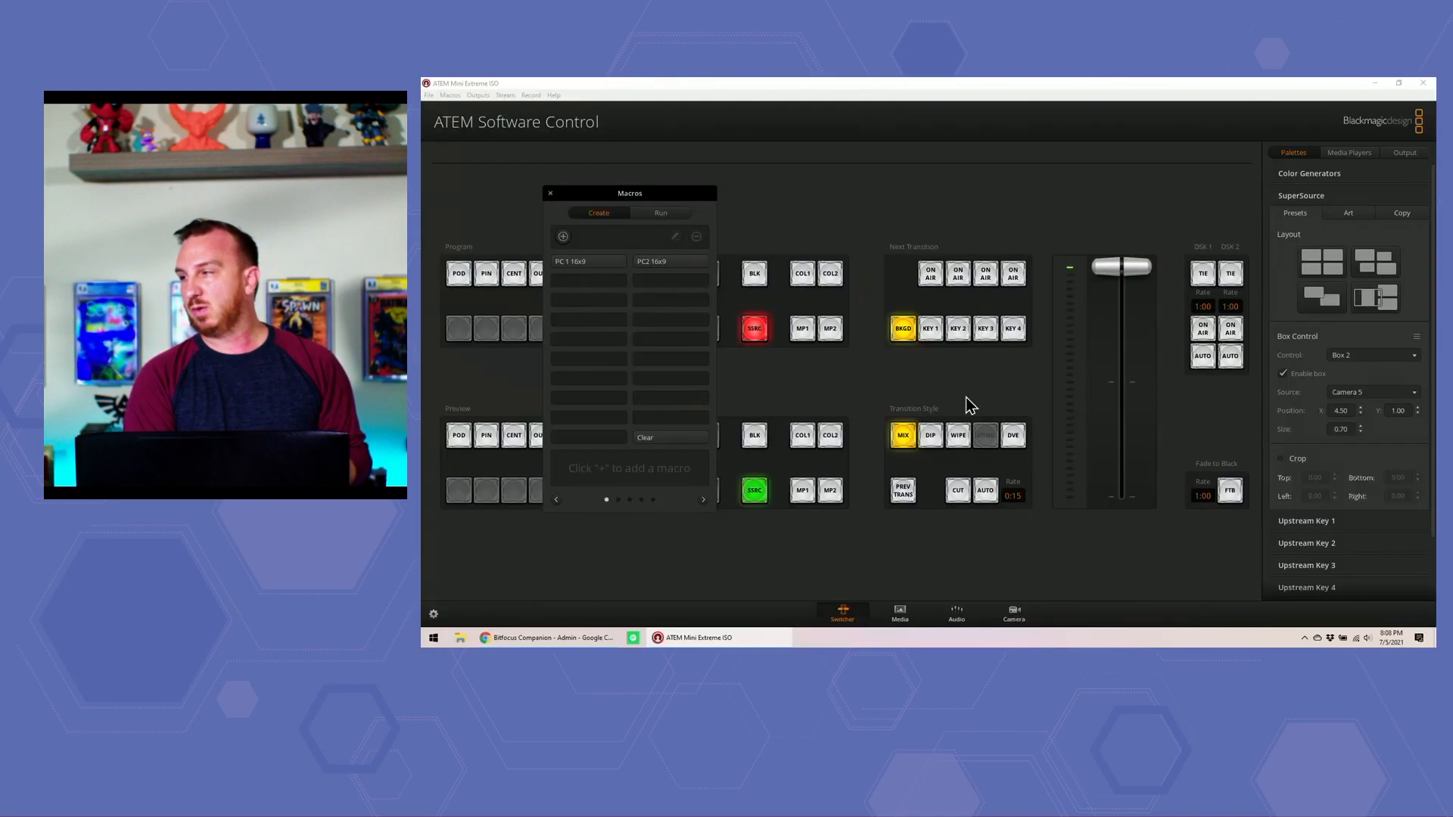